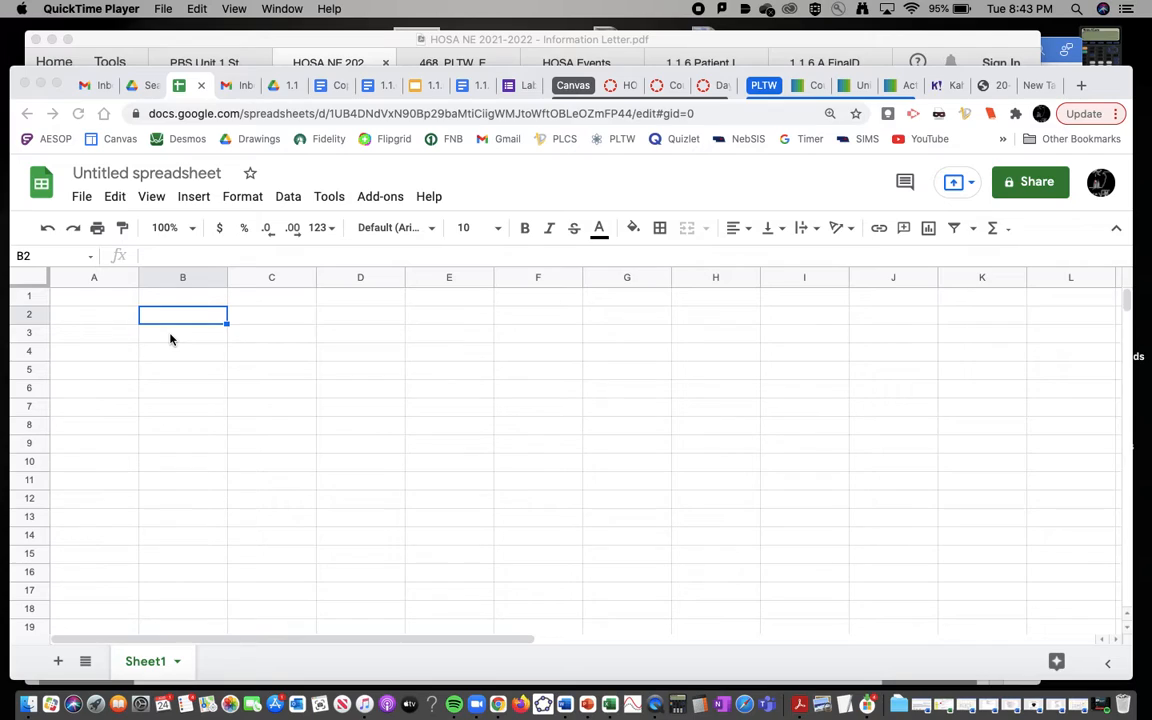
mouse_move(184, 324)
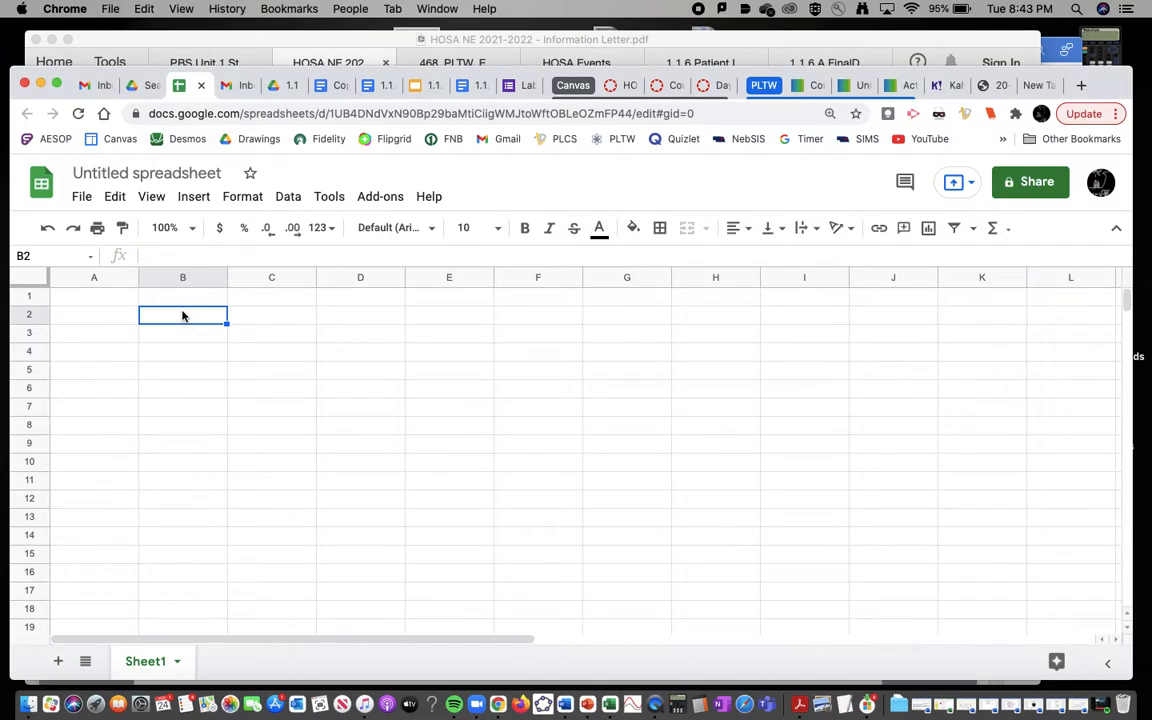
- Enter the headers 'Height (X) (cm)' in B2 and 'Width (Y) (mm)' in C2
type("Height")
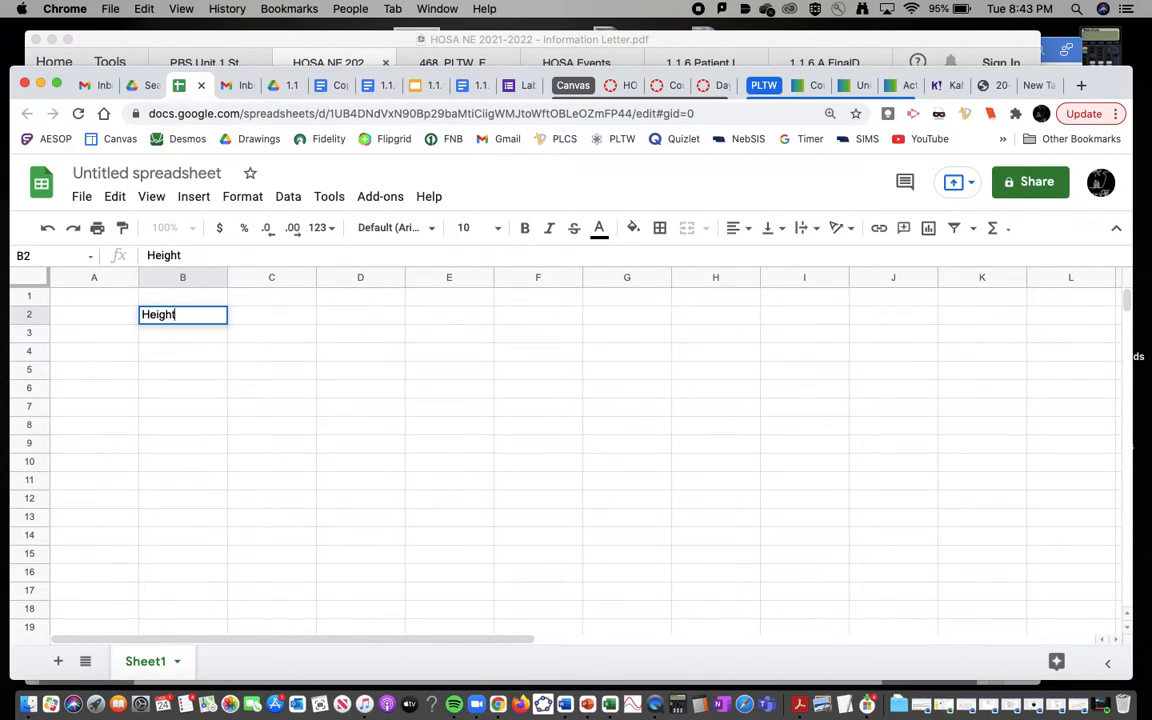
type("(X)")
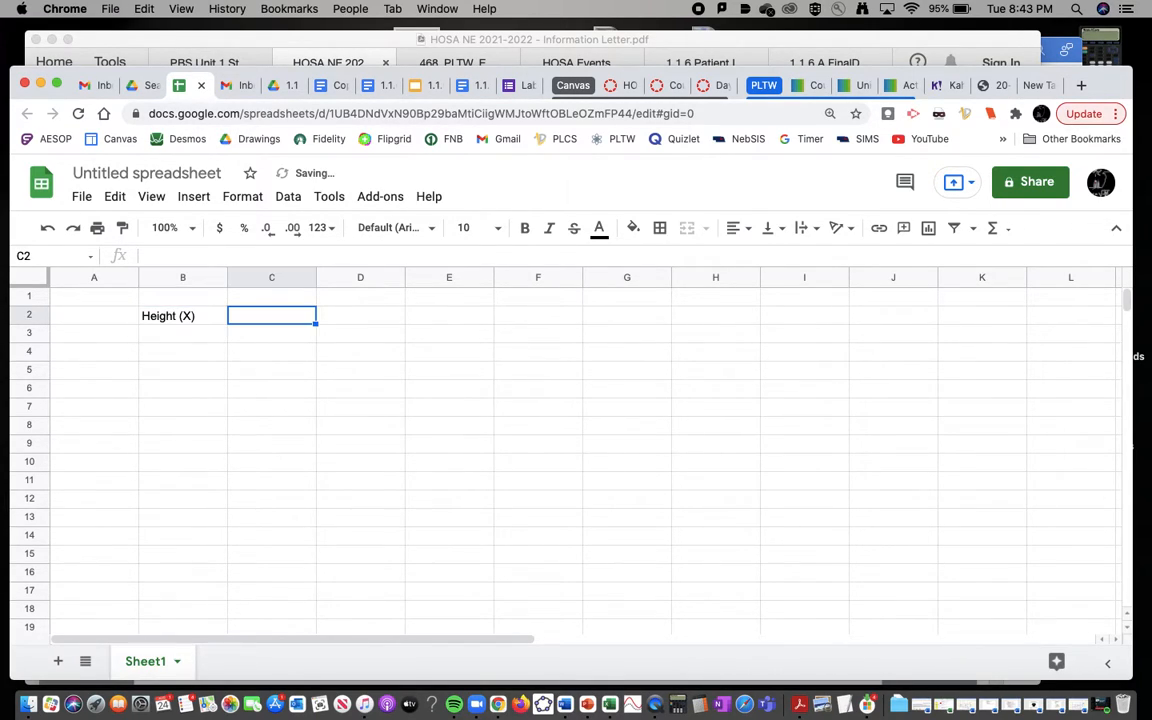
type("Width")
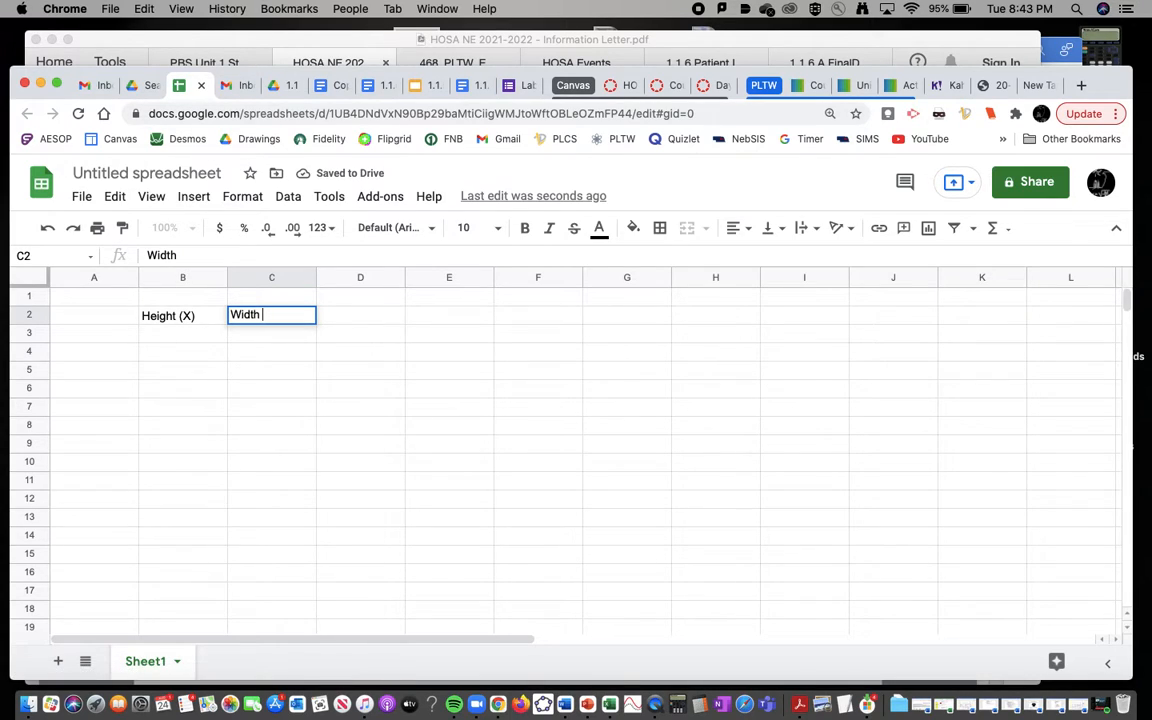
key("Enter")
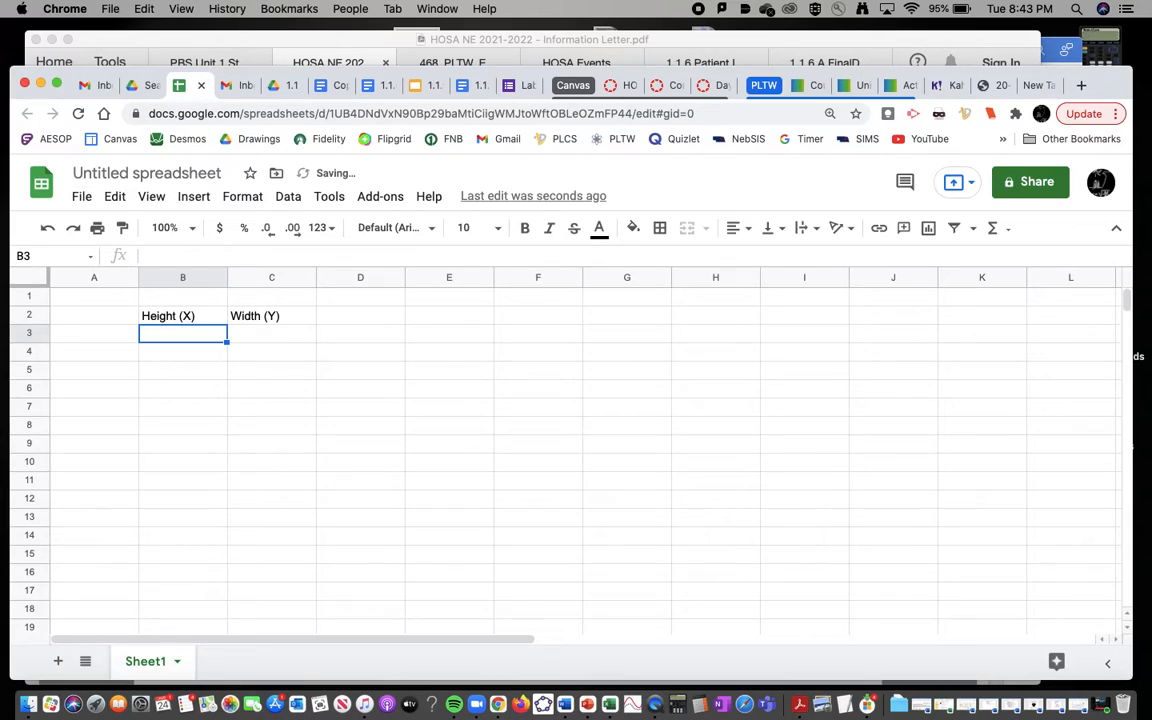
left_click(182, 316)
type(" (")
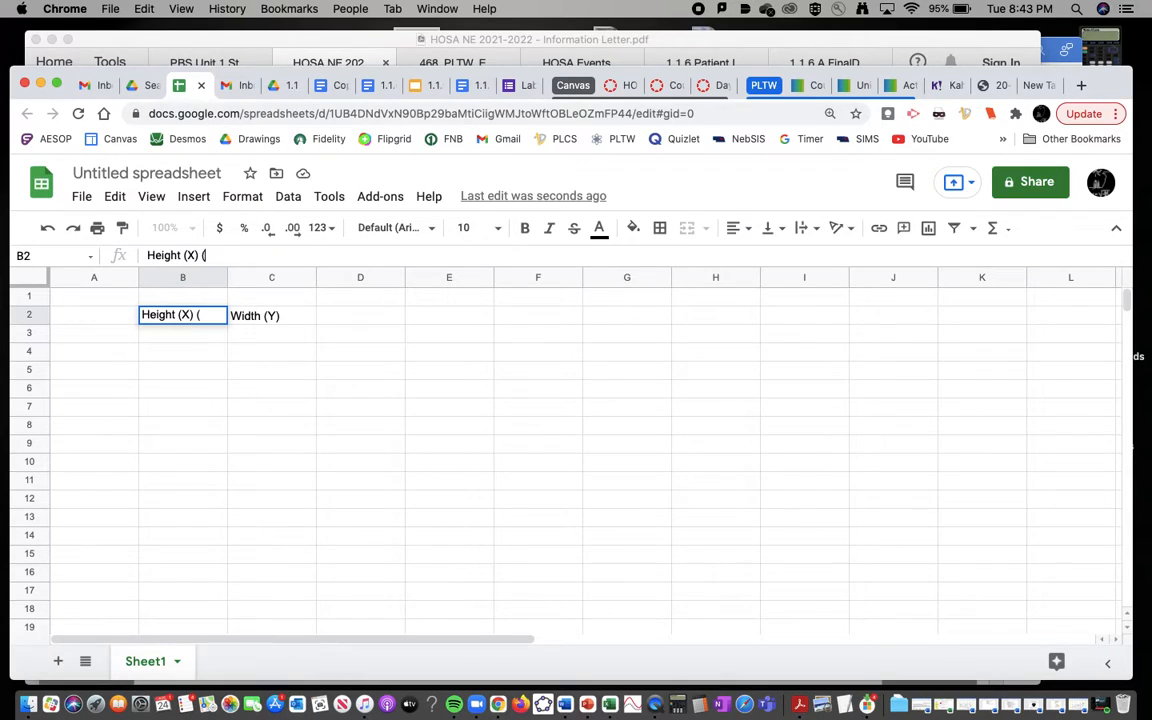
type("cm)")
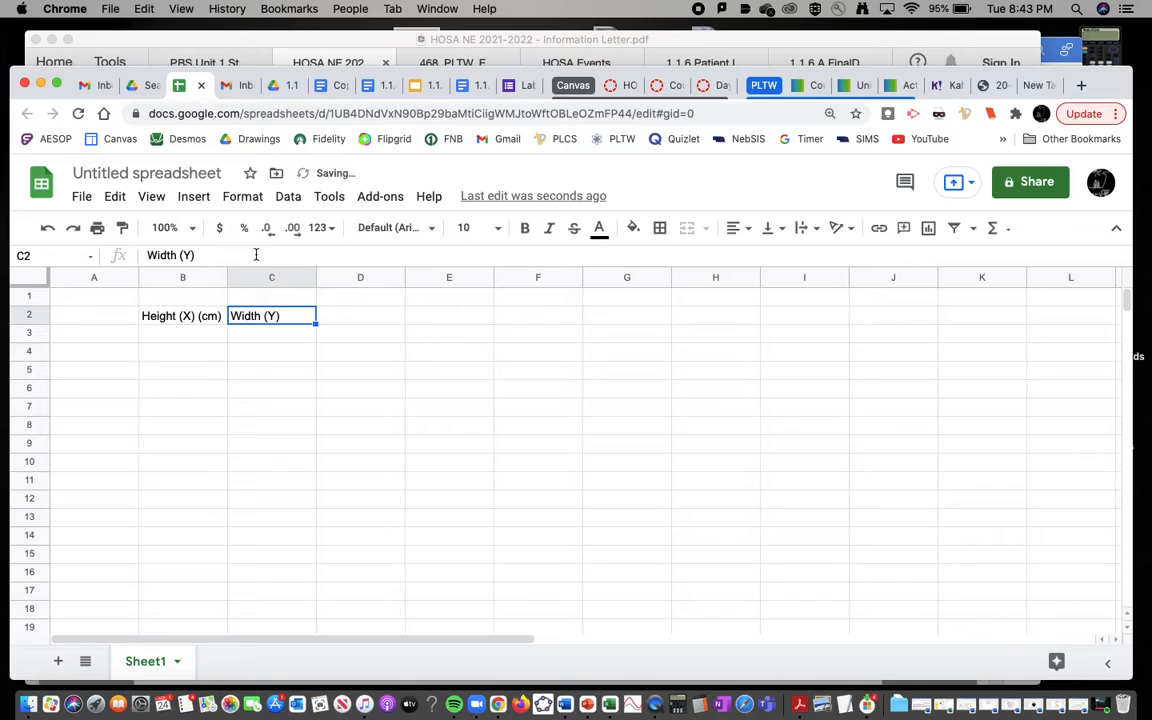
type("(mm)")
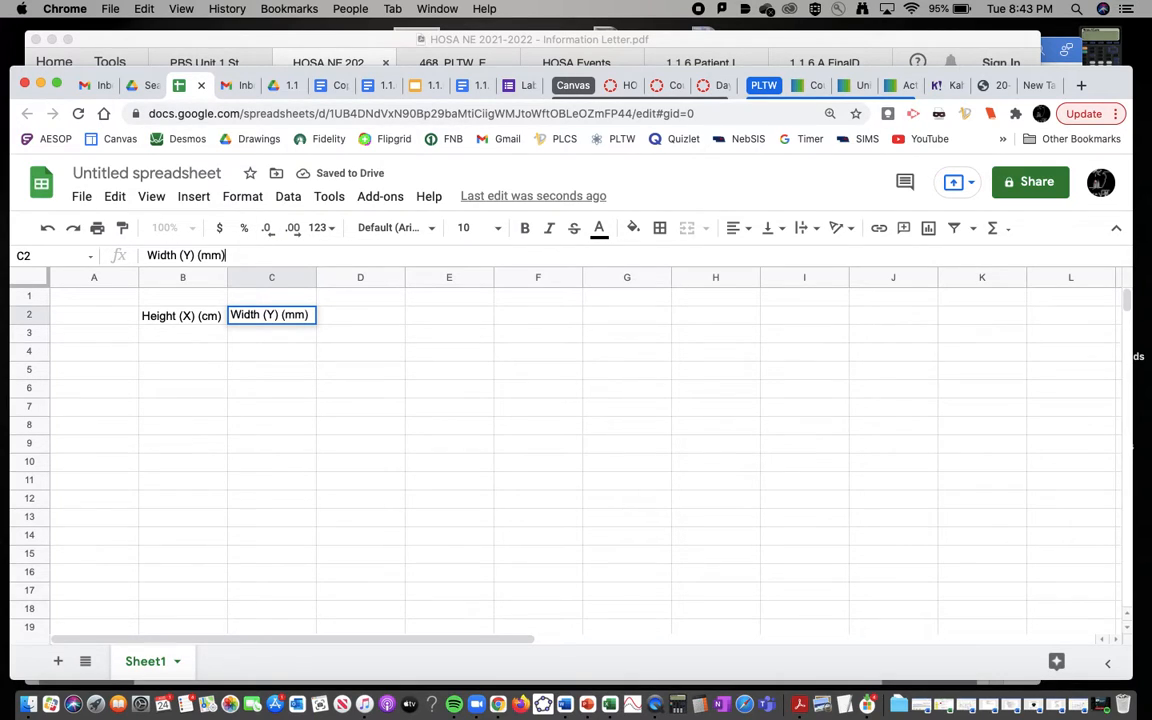
left_click(182, 332)
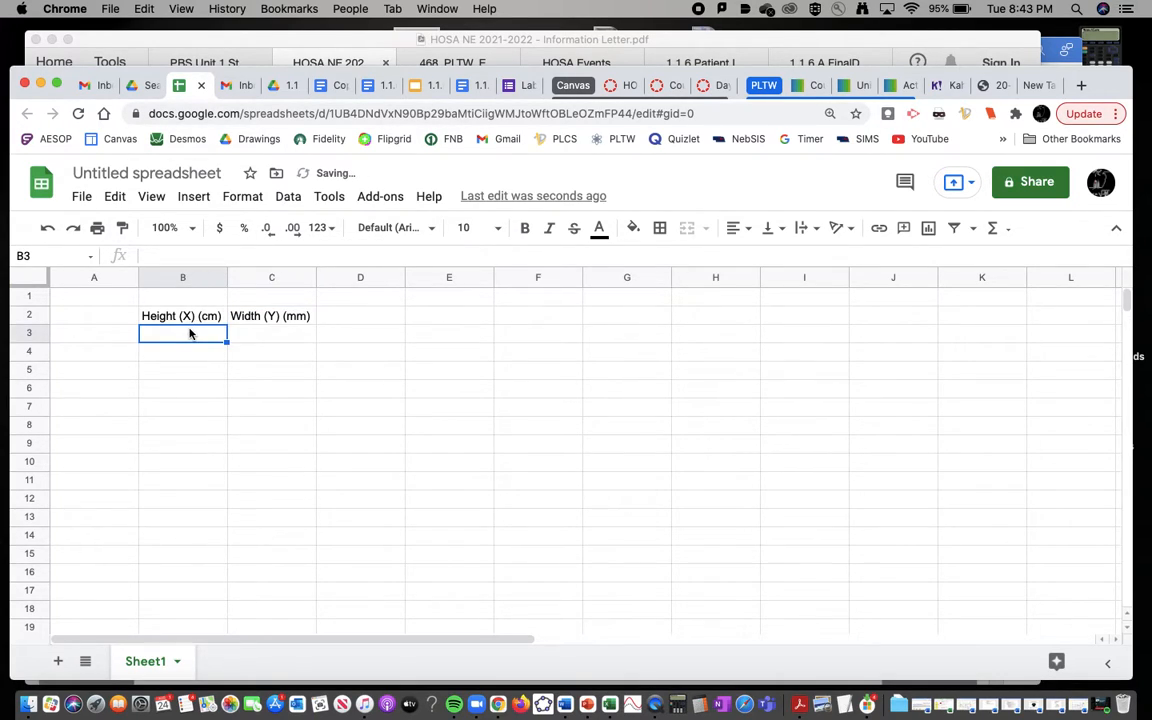
- Fill B3:B11 with heights 20 through 180 in steps of 20
type("20")
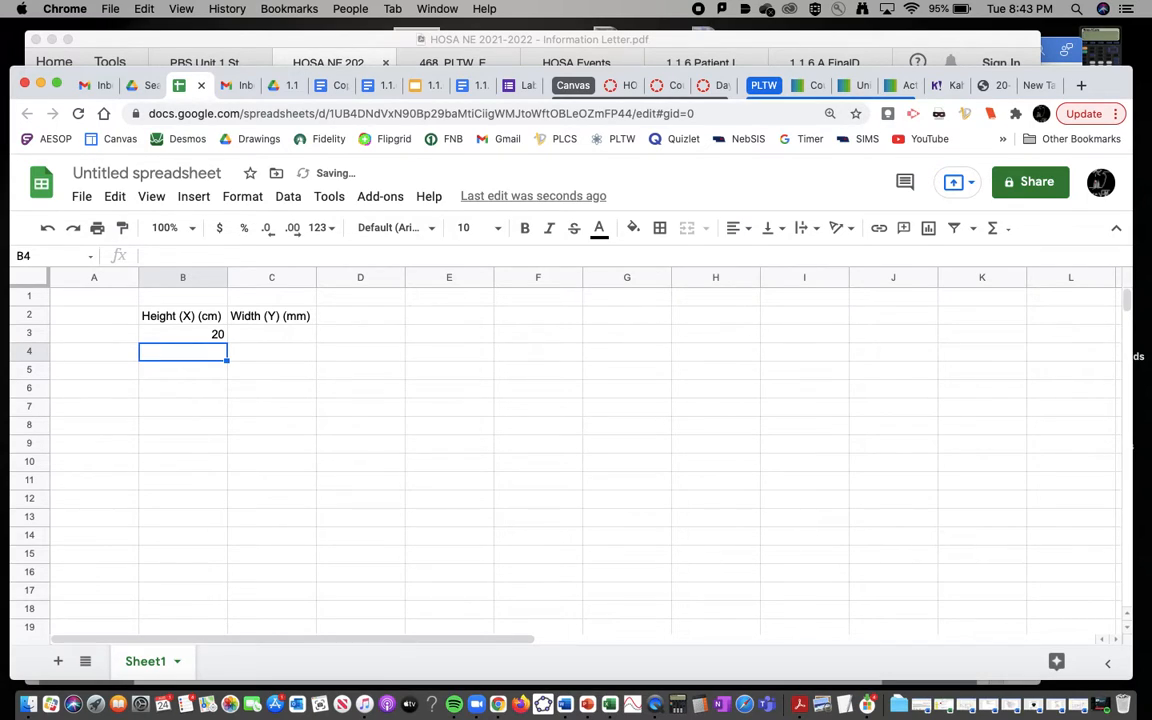
type("40")
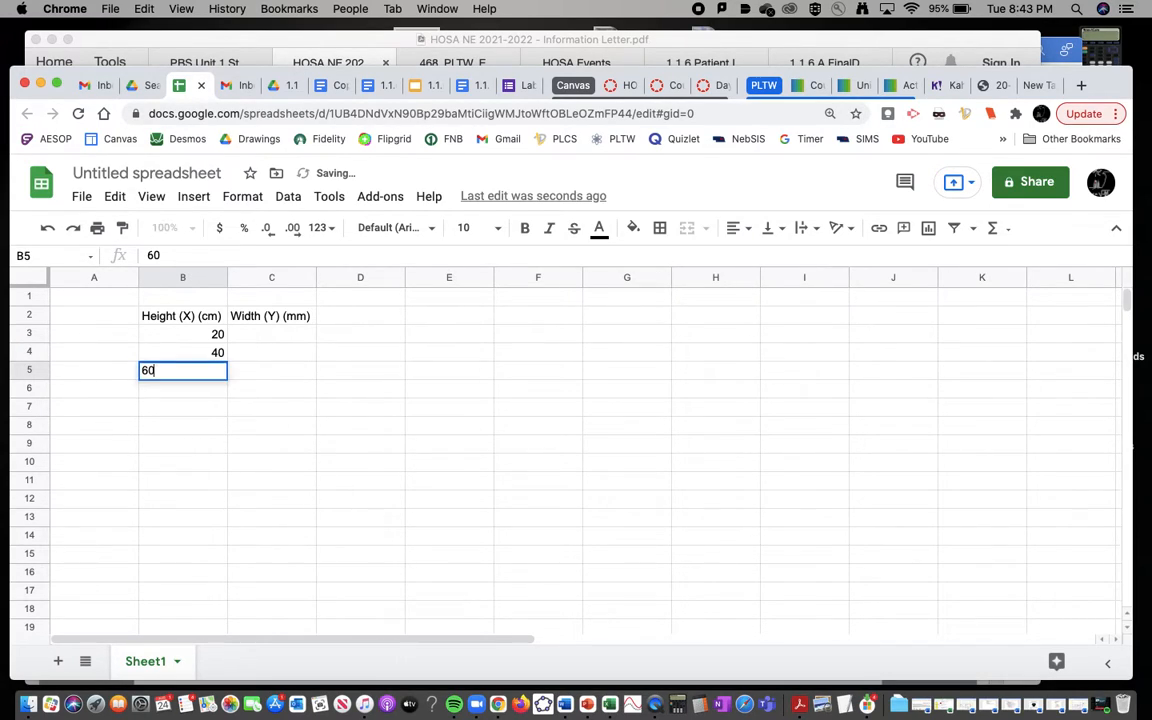
type("80")
left_click(184, 408)
type("100")
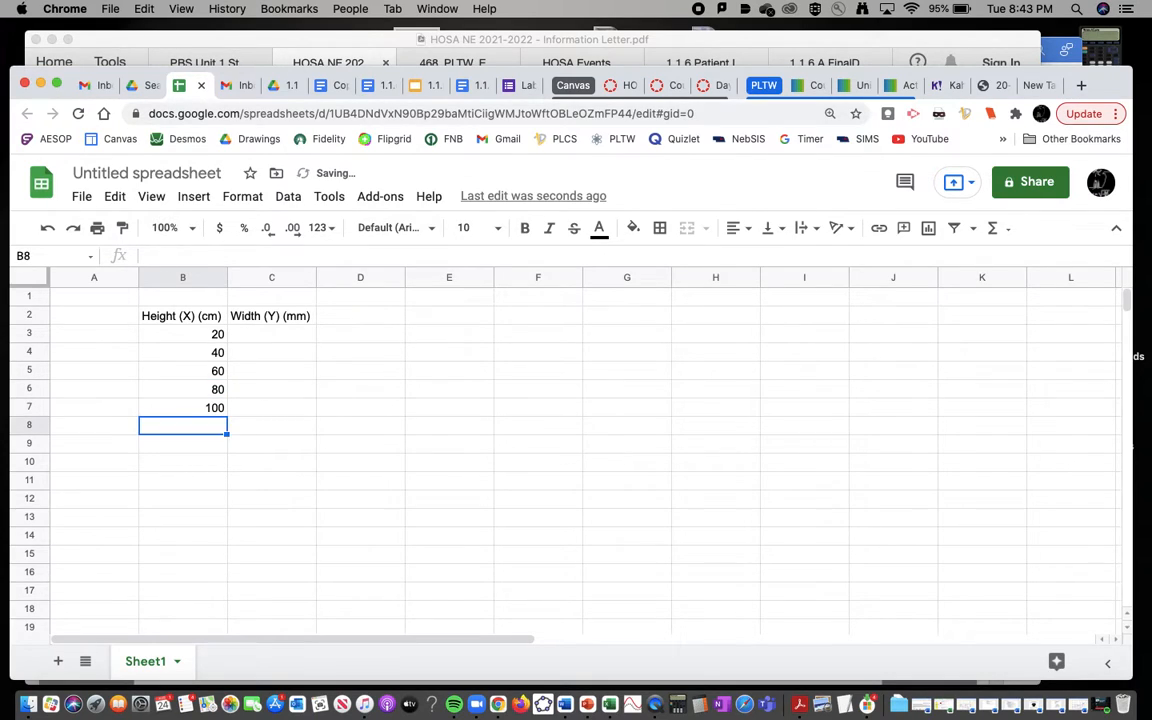
type("120")
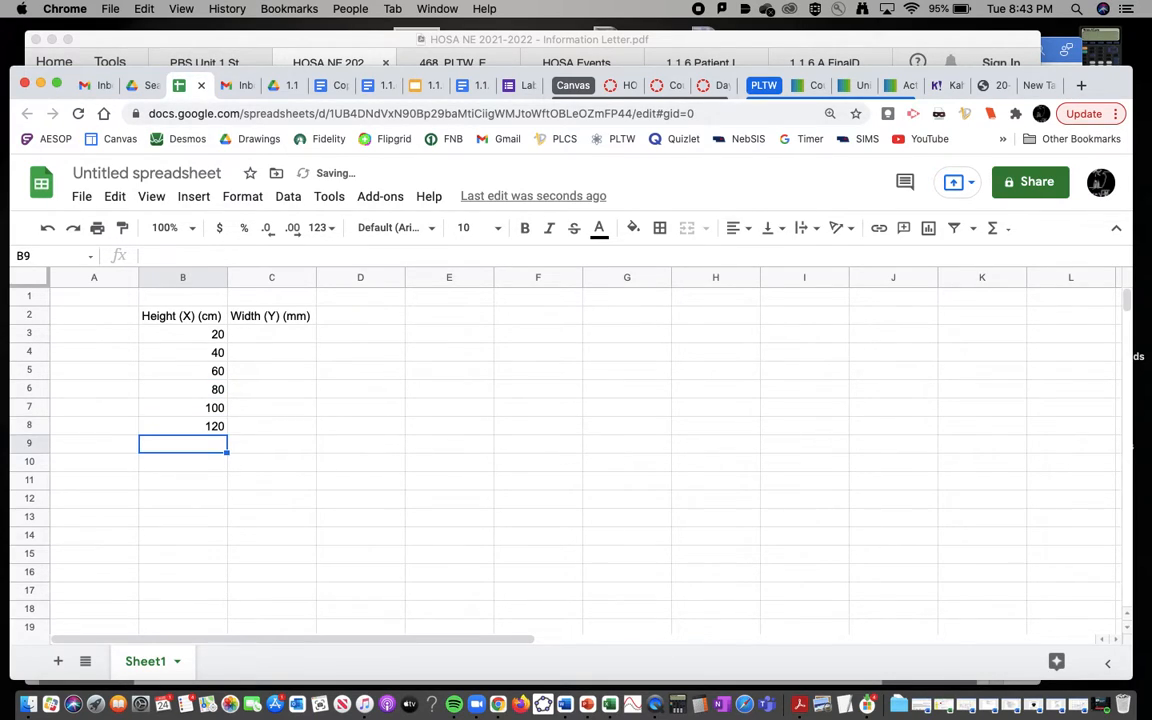
type("160")
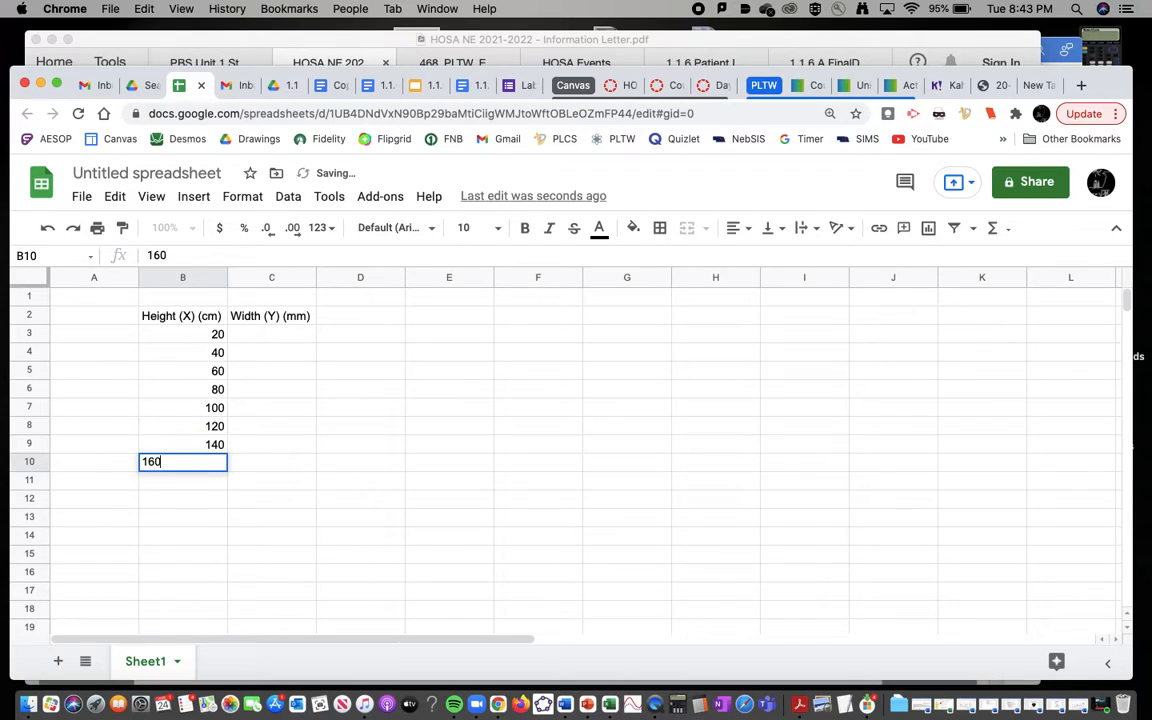
type("180")
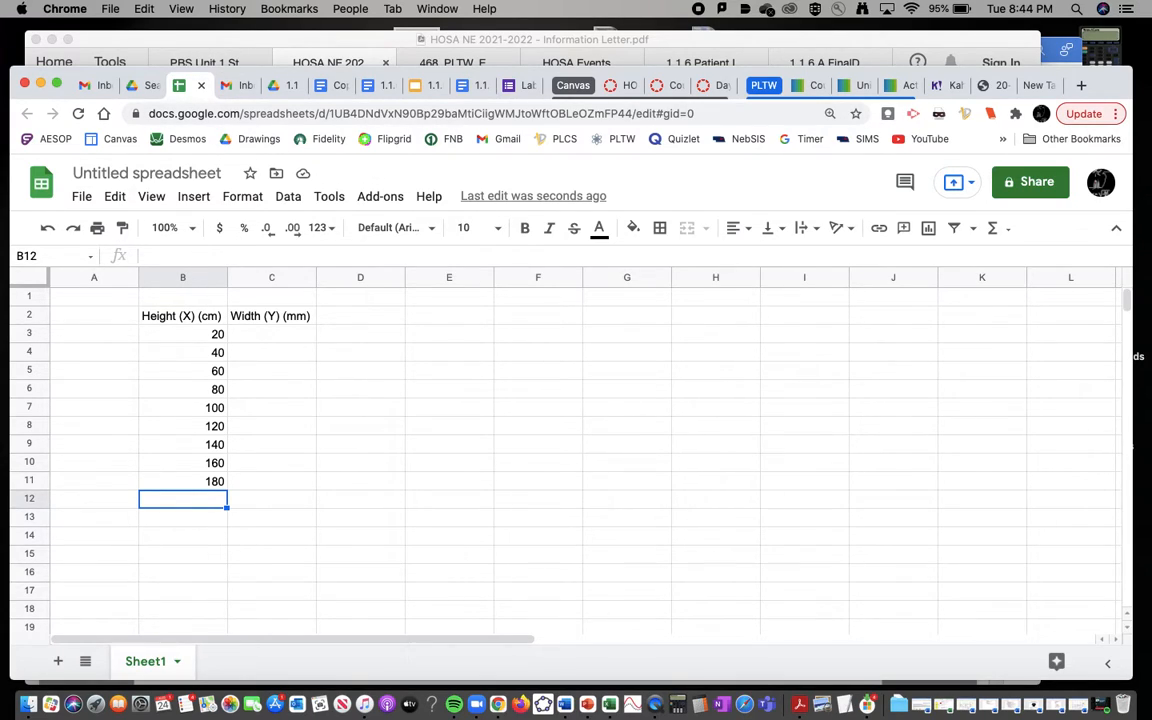
left_click(272, 332)
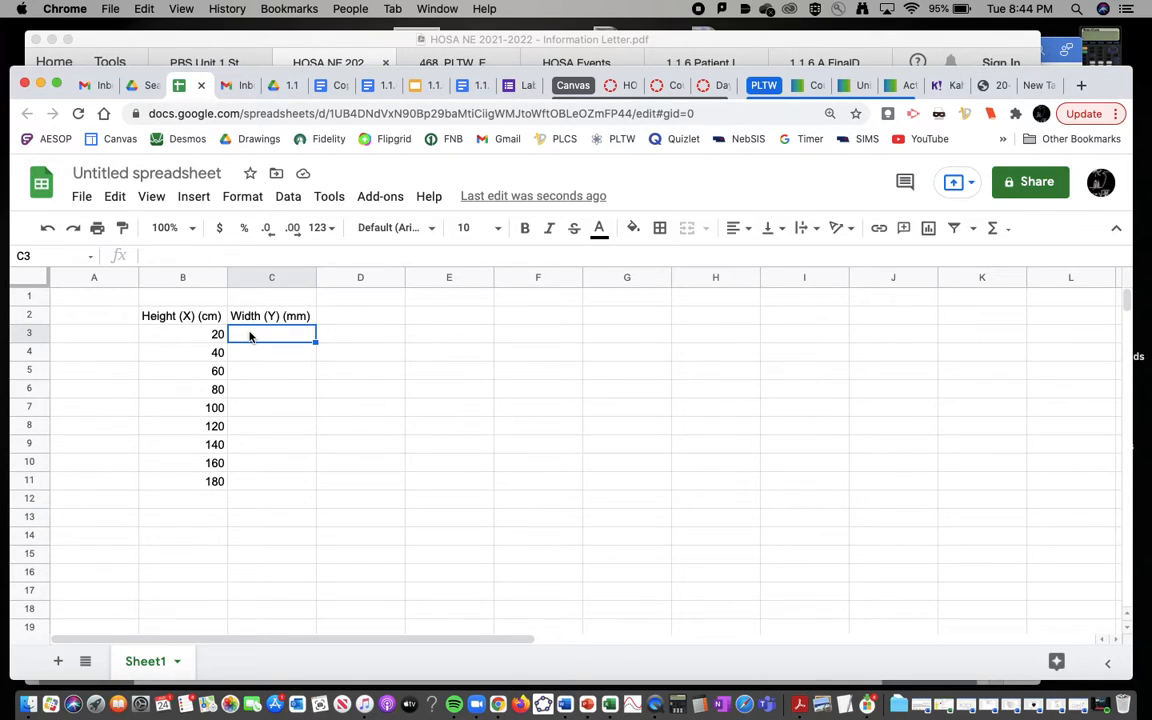
- Fill C3:C11 with widths 11.1, 11.4, 11.7, 11.8, 11.9, 12.5, 13.1, 13.2, 14.1
type("11.1")
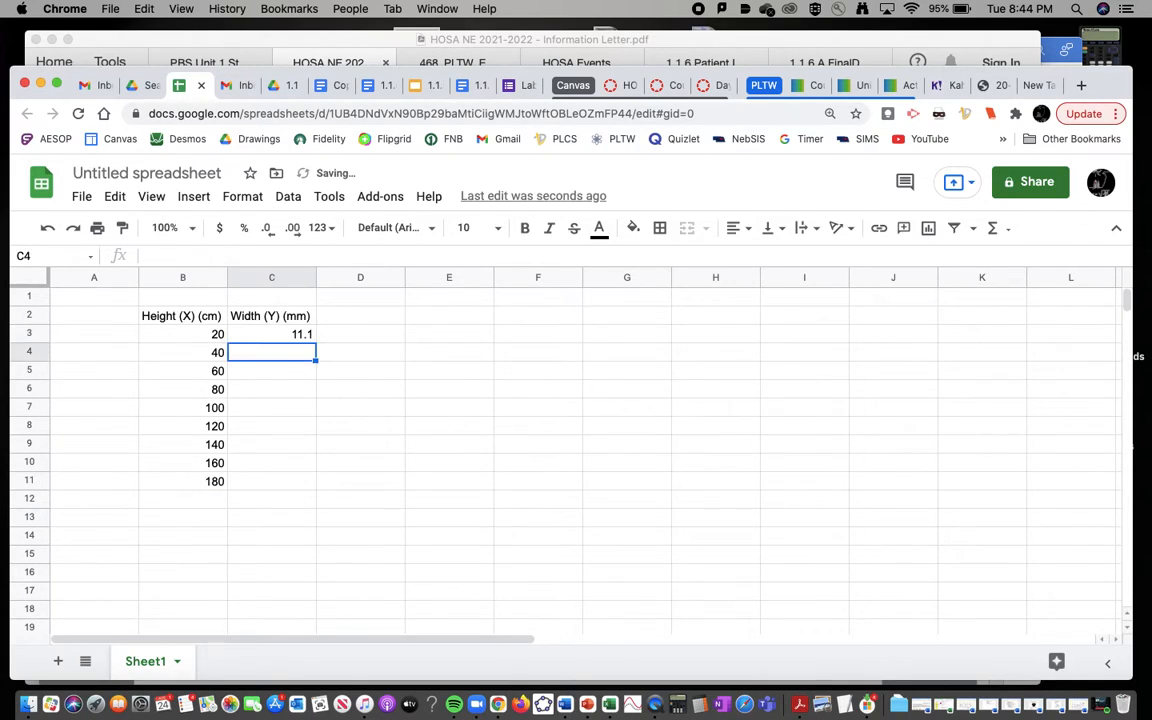
type("11.4")
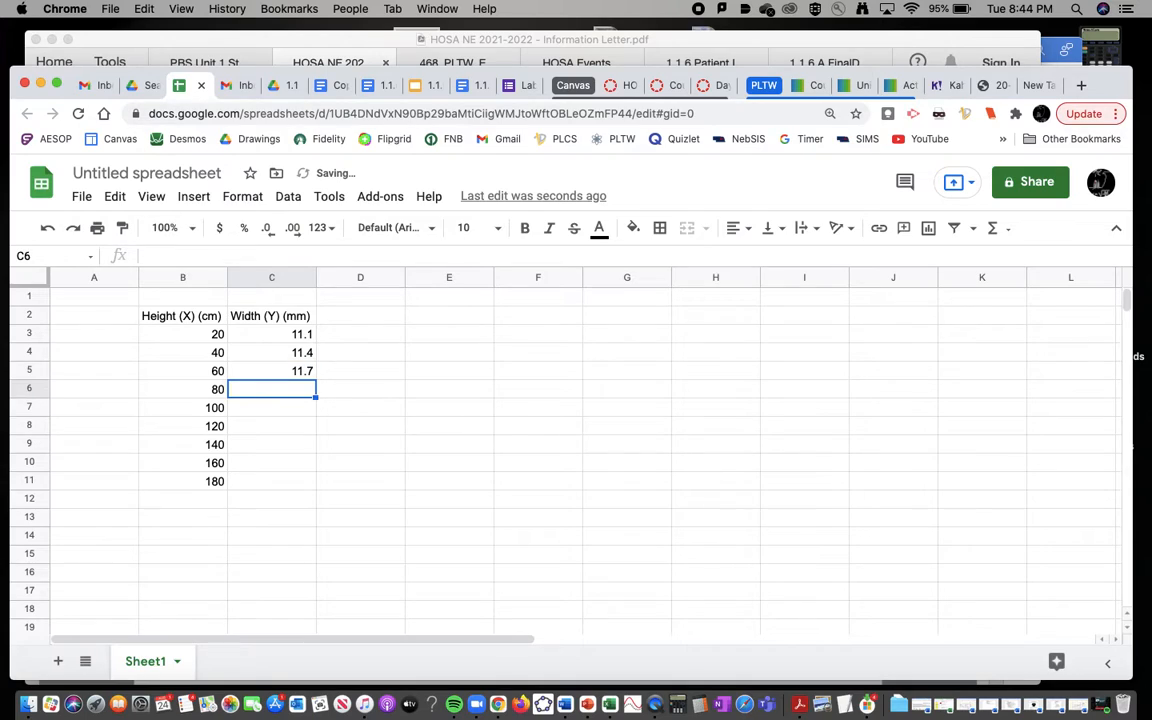
type("11.")
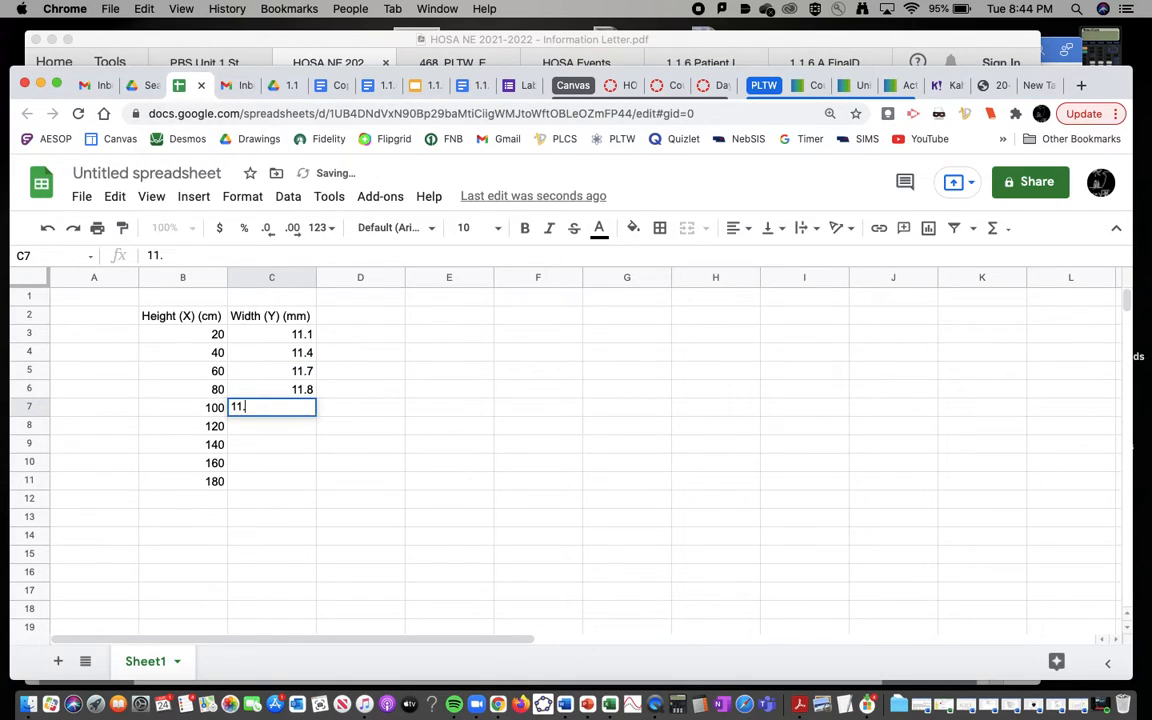
type("12")
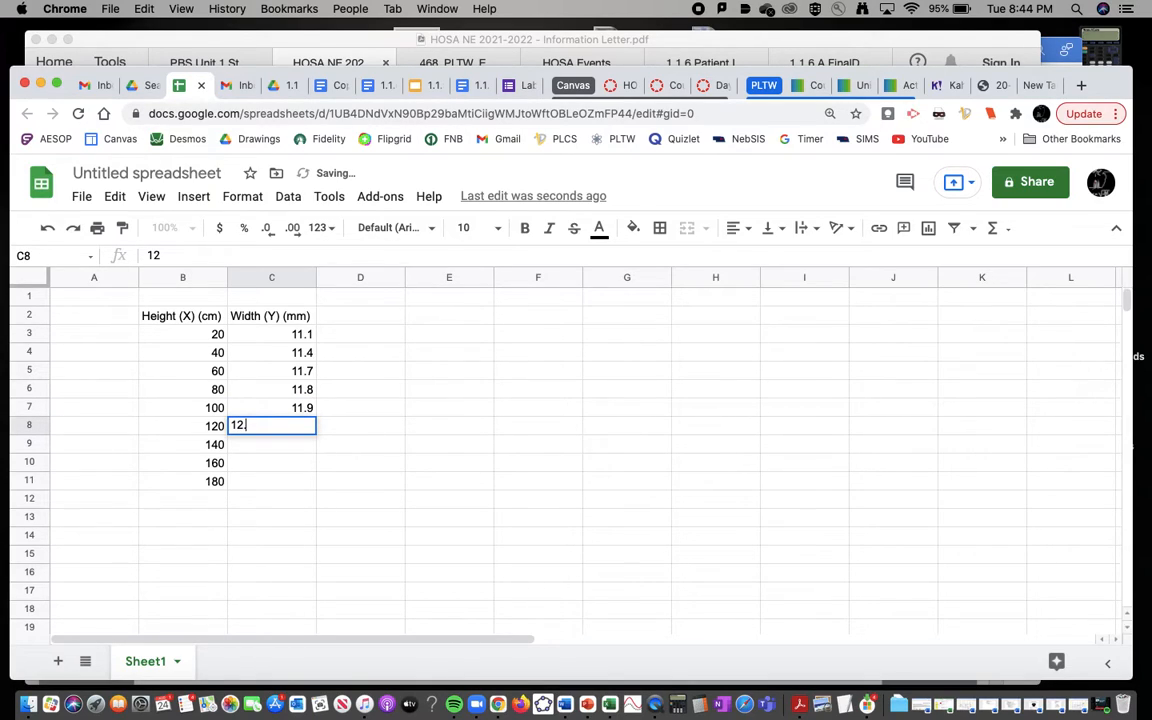
key("Enter")
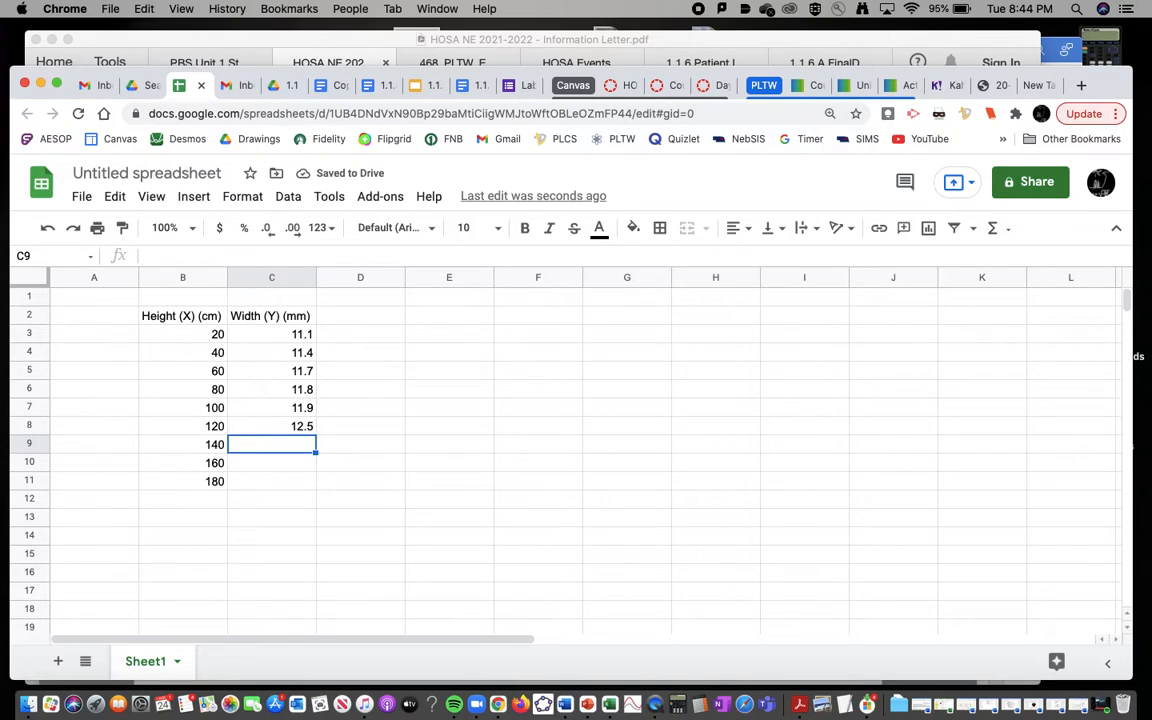
type("13.1")
left_click(272, 462)
type("13.2")
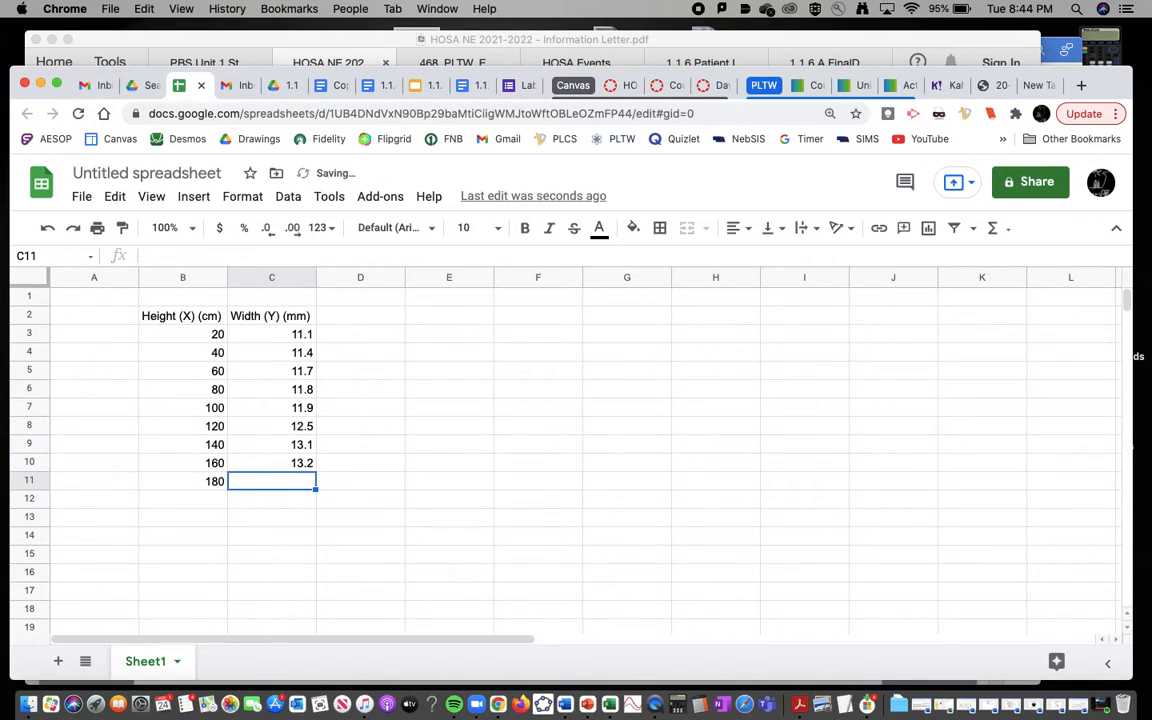
type("14.1")
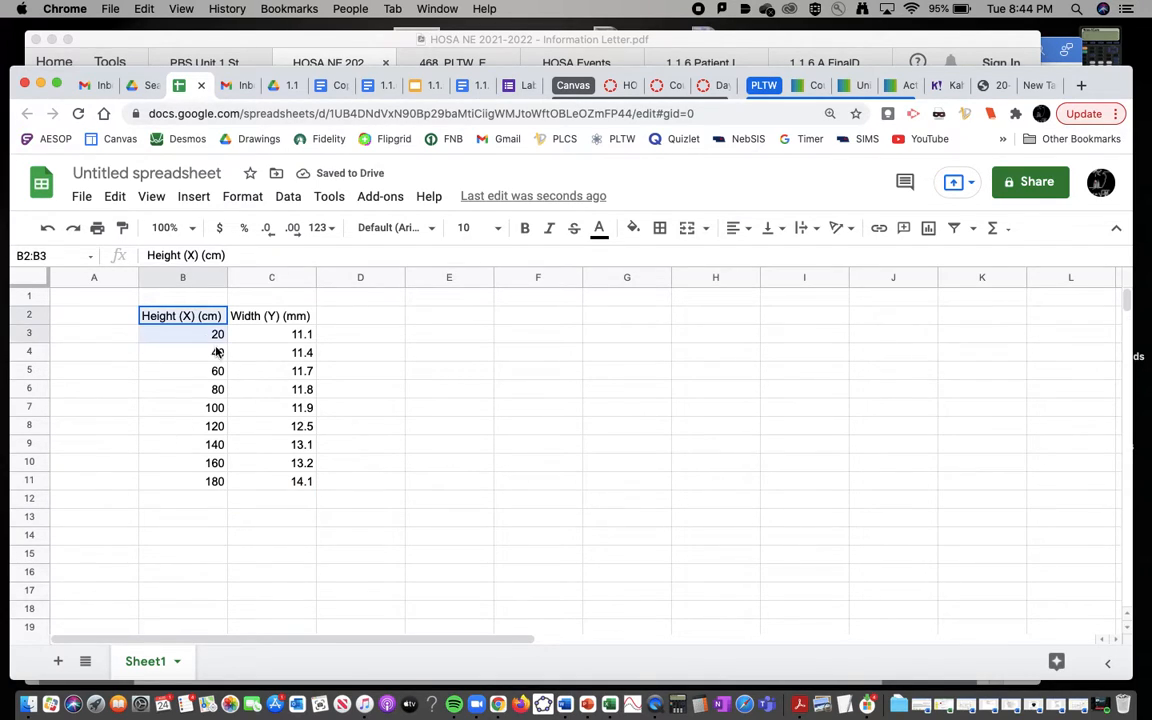
- Select the whole data table B2:C11
left_click_drag(180, 316, 300, 480)
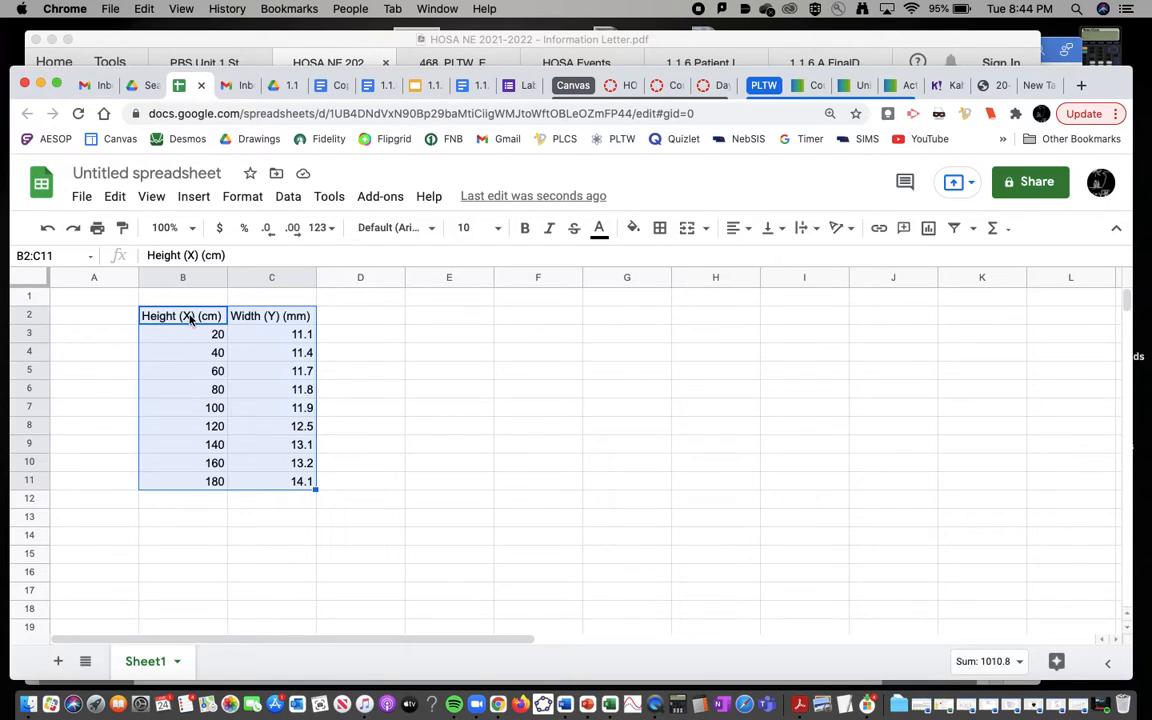
mouse_move(198, 324)
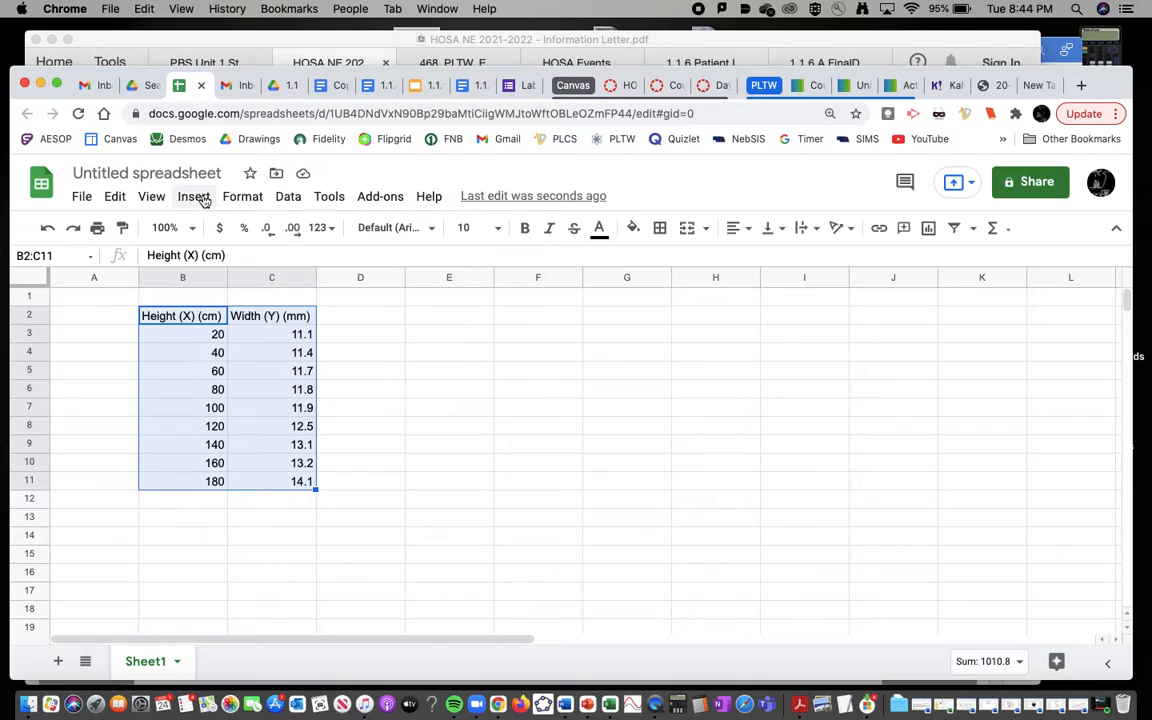
- Insert a scatter chart of Width (Y) (mm) vs. Height (X) (cm) from the selected data
left_click(194, 196)
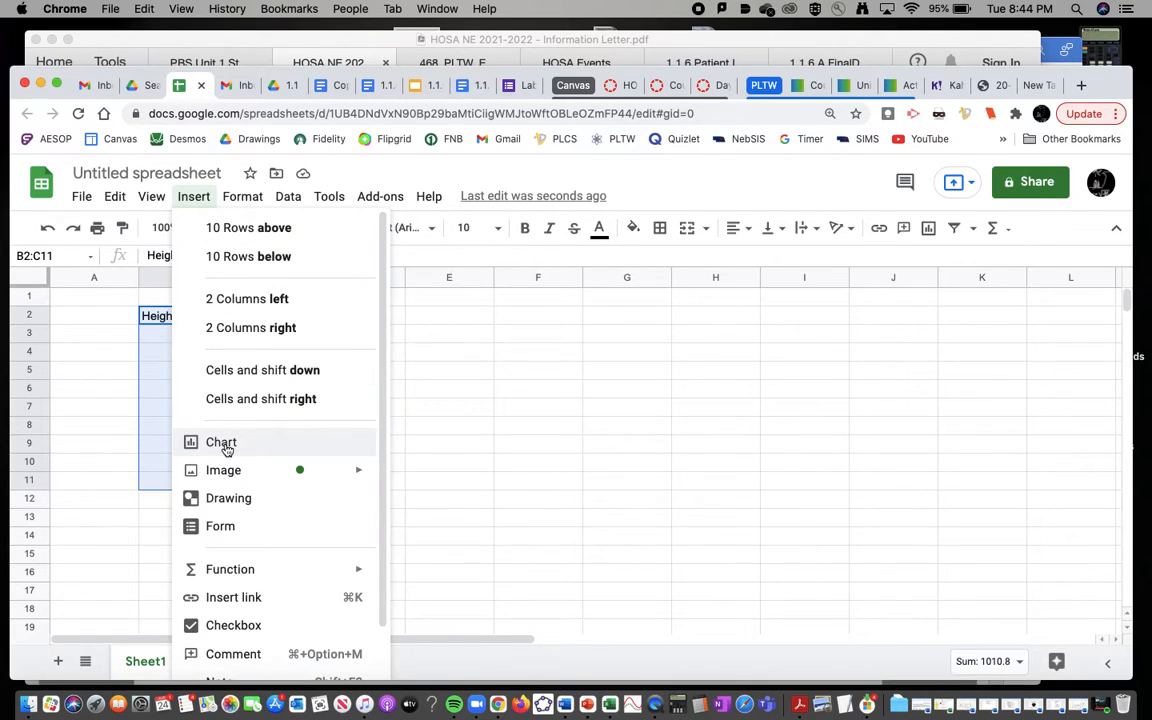
left_click(220, 442)
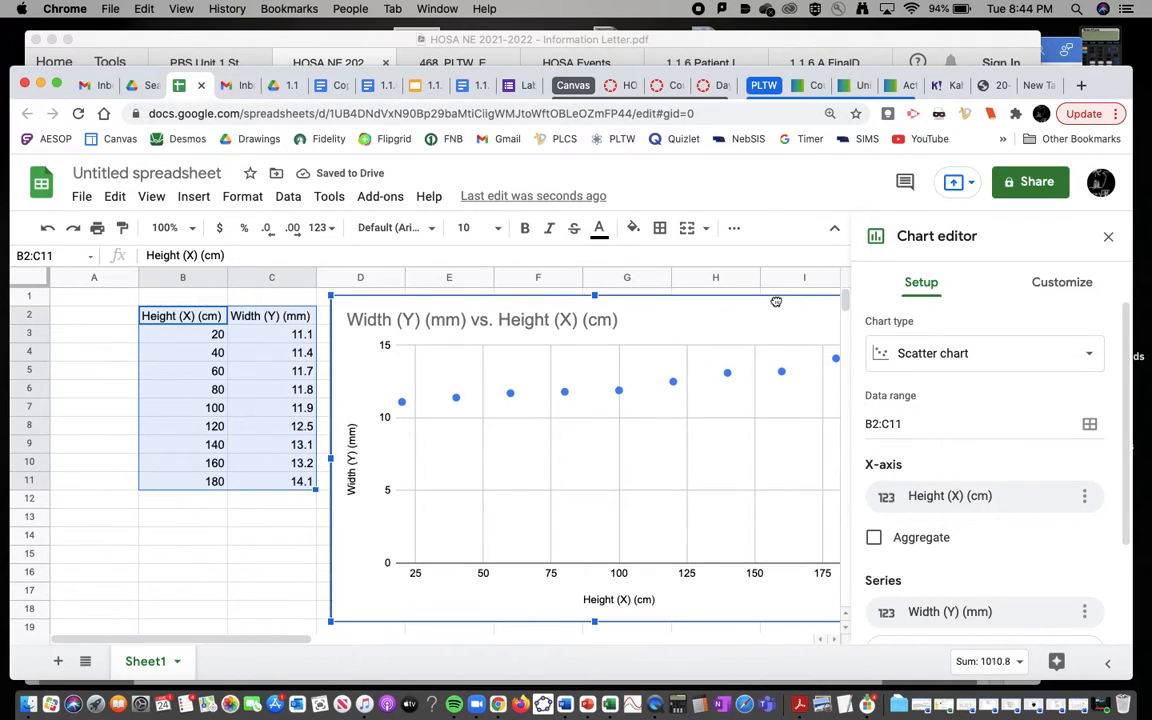
left_click(984, 352)
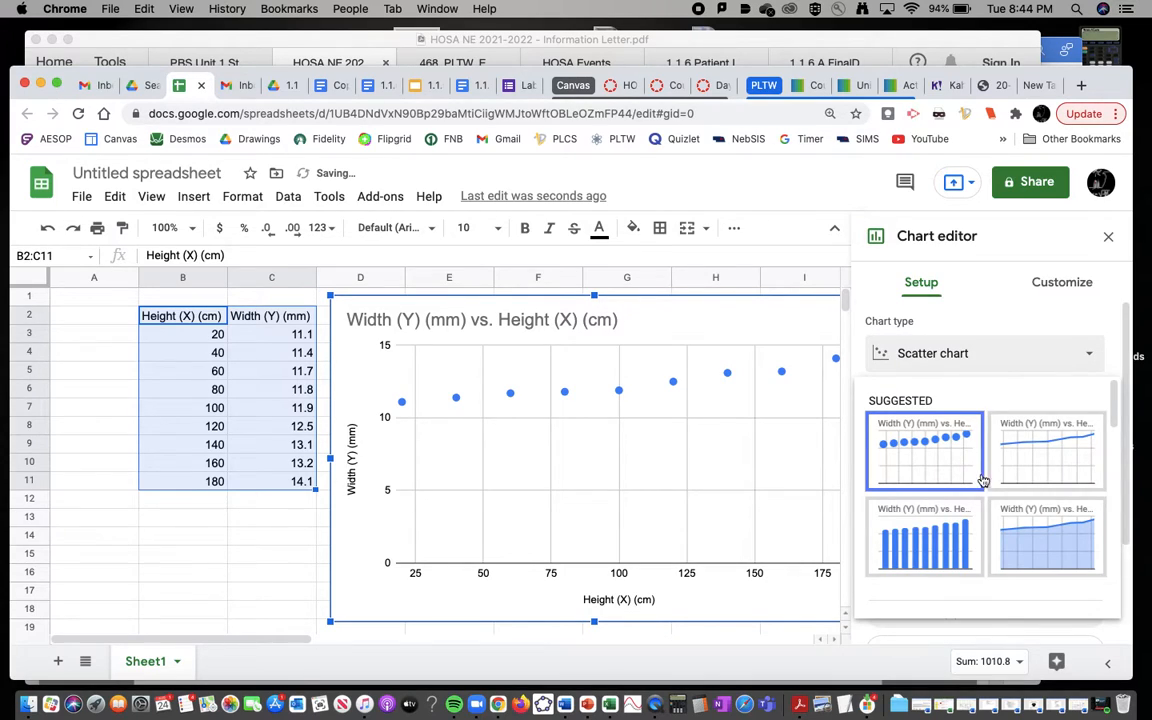
left_click(1046, 452)
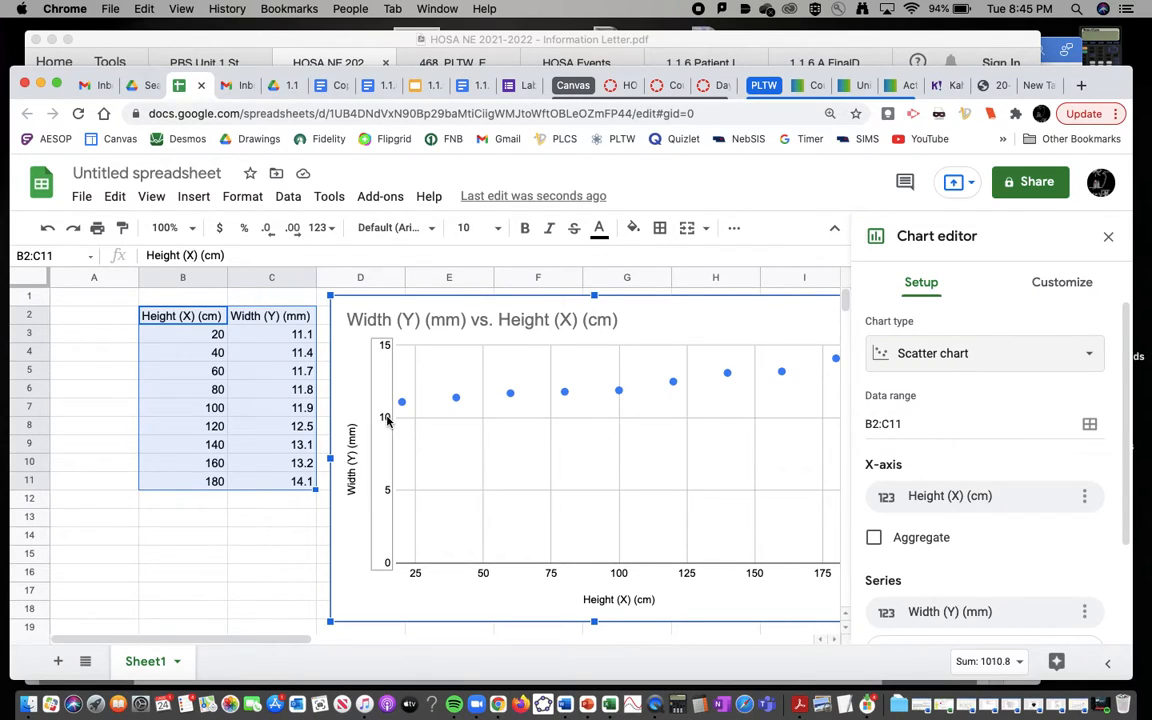
mouse_move(784, 412)
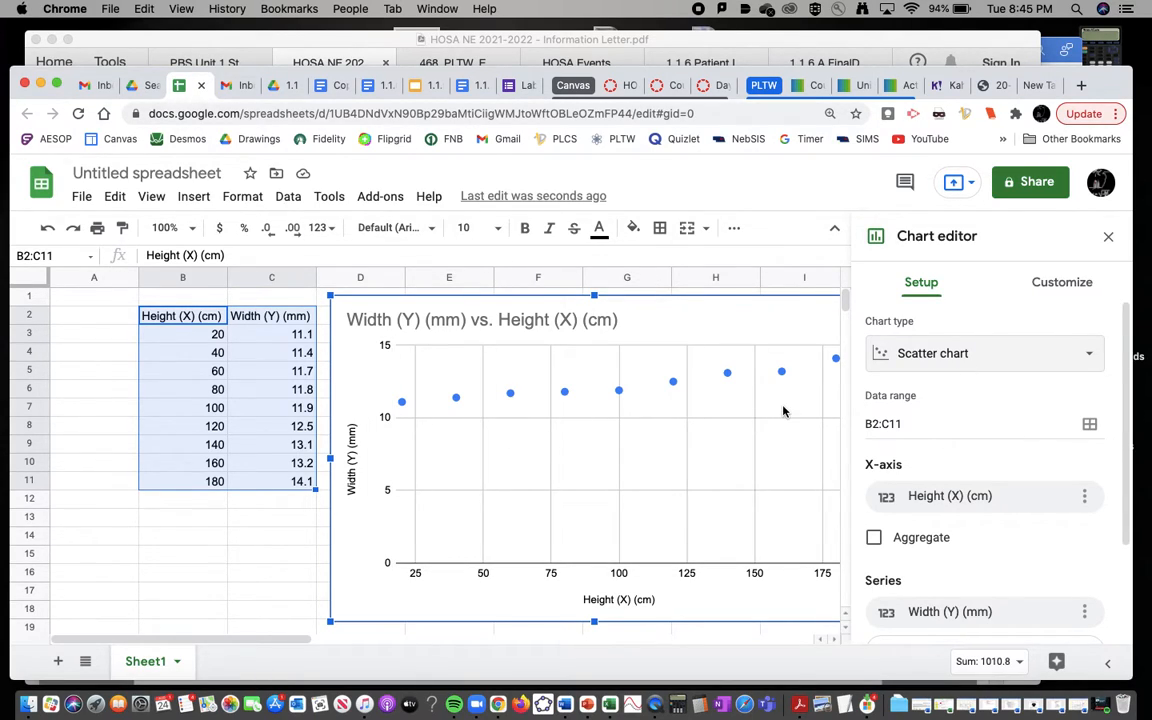
mouse_move(364, 664)
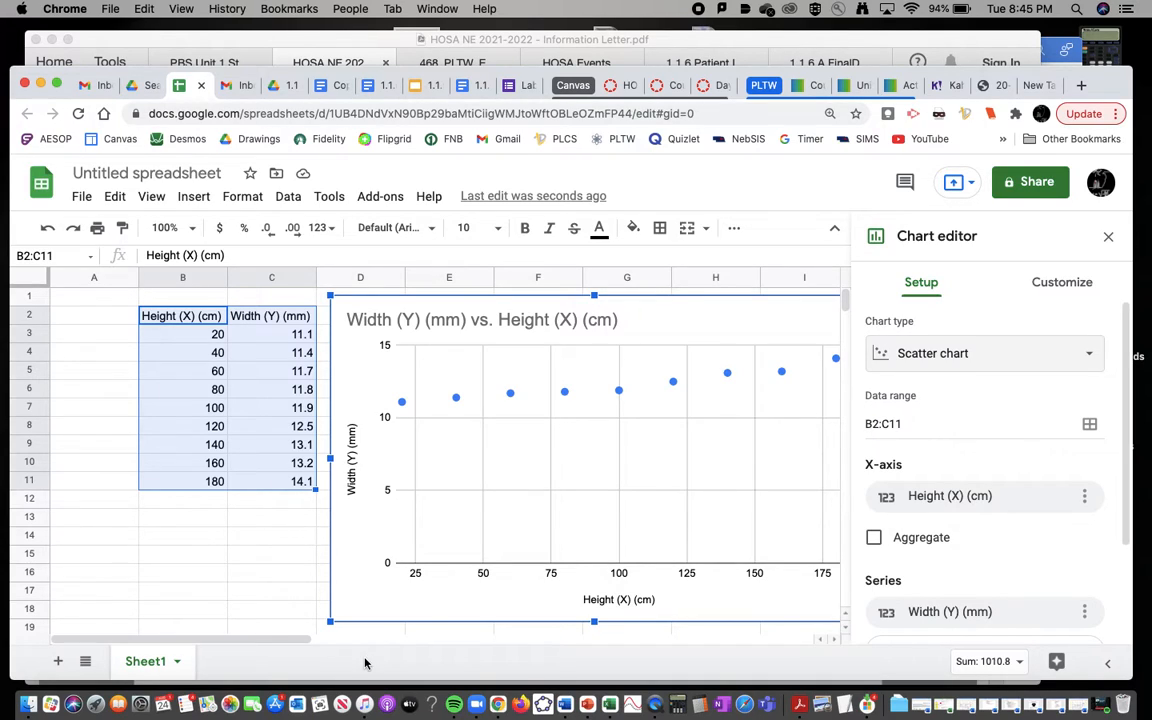
mouse_move(652, 580)
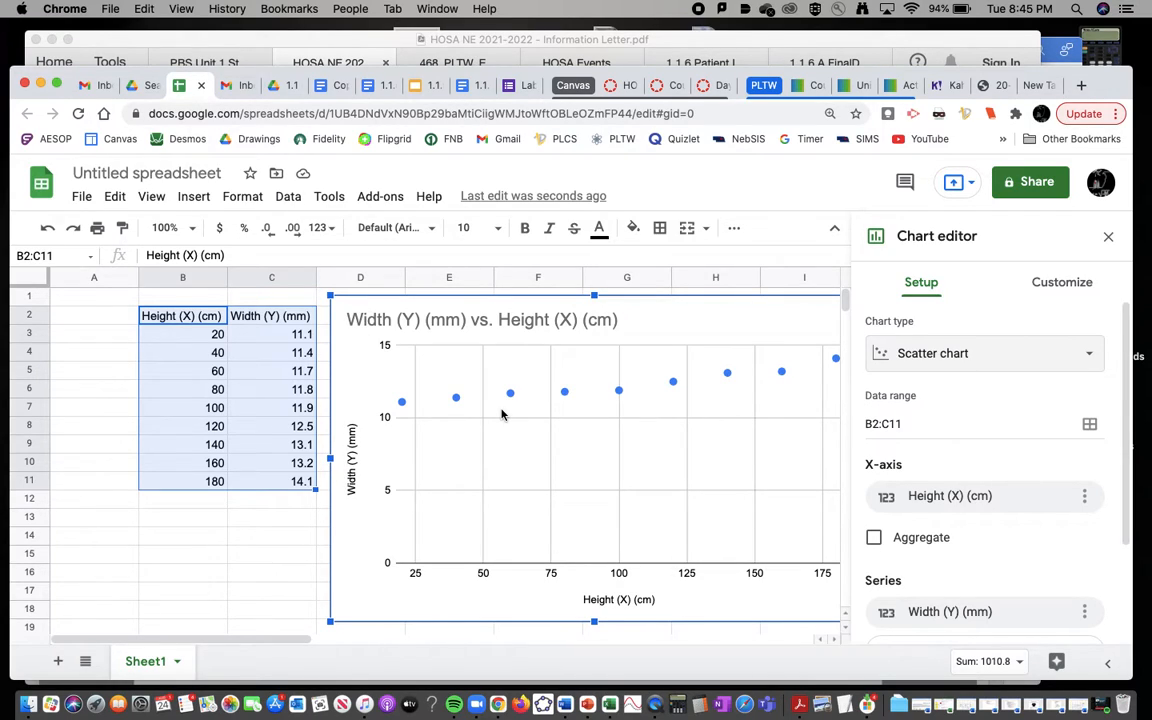
mouse_move(470, 568)
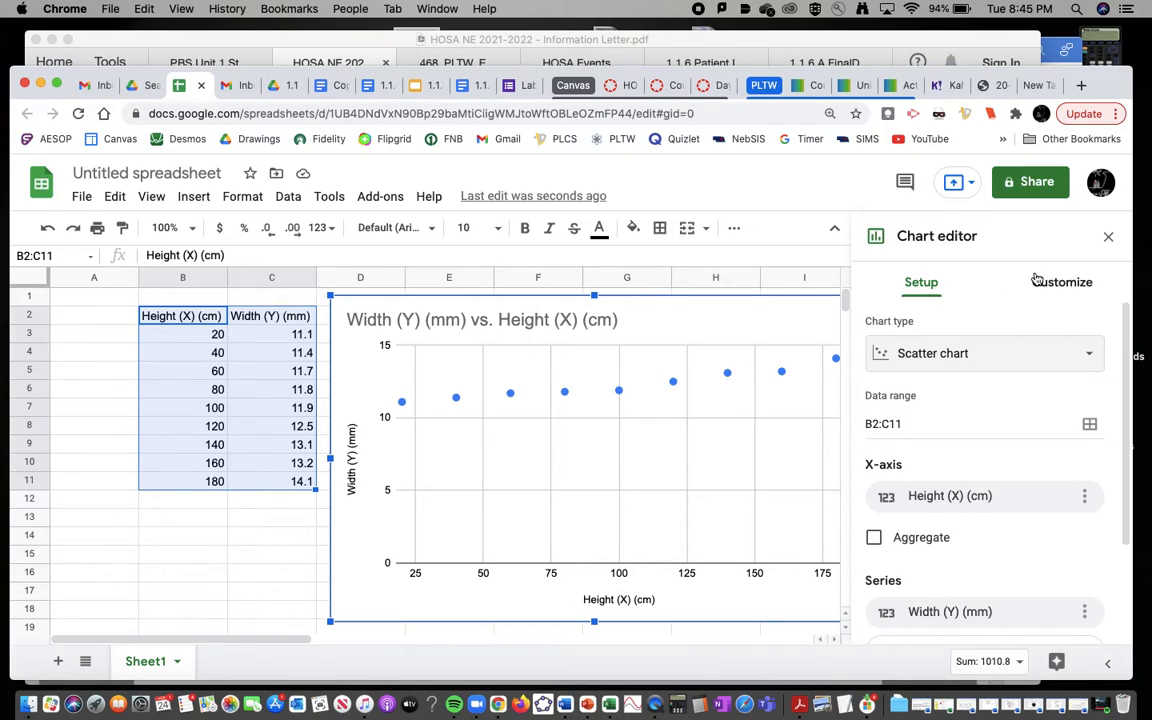
- Add a linear trendline to the Width series via Customize > Series
left_click(1068, 280)
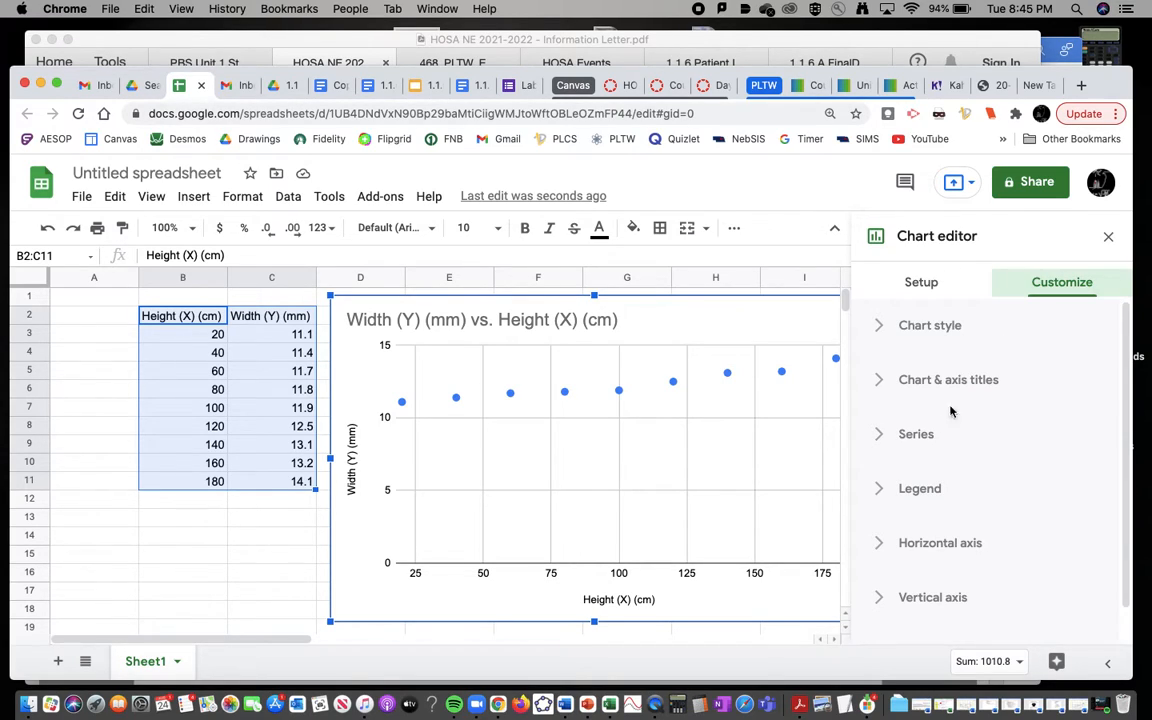
left_click(916, 432)
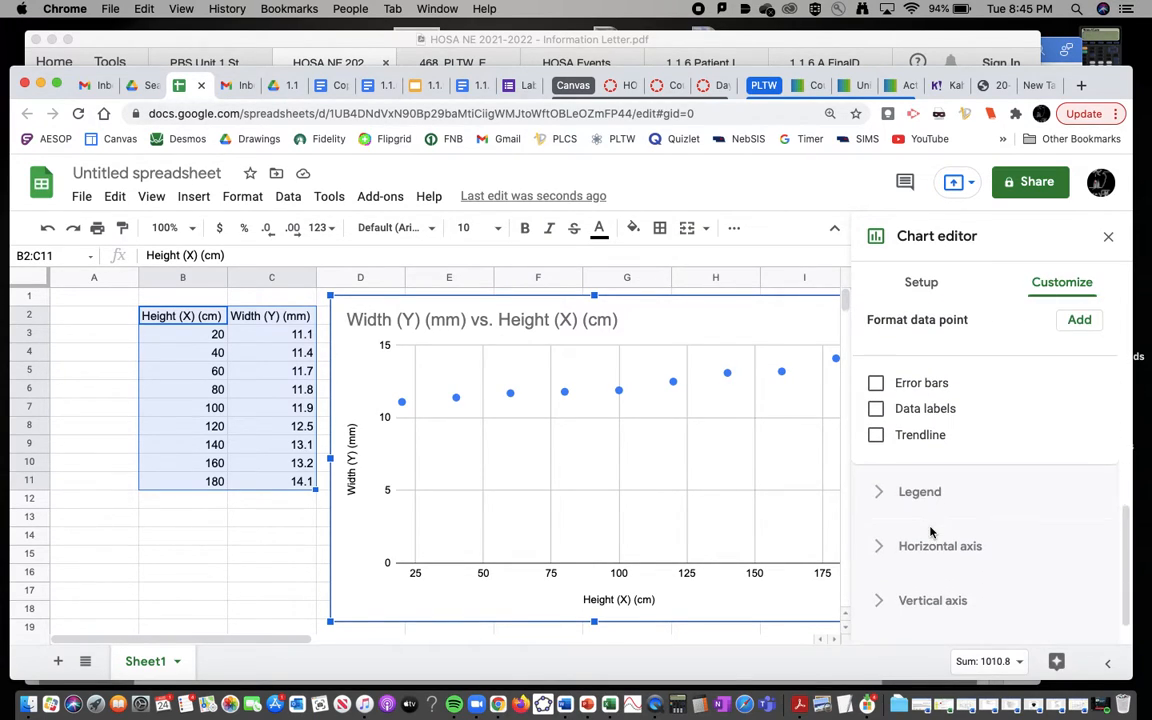
left_click(876, 434)
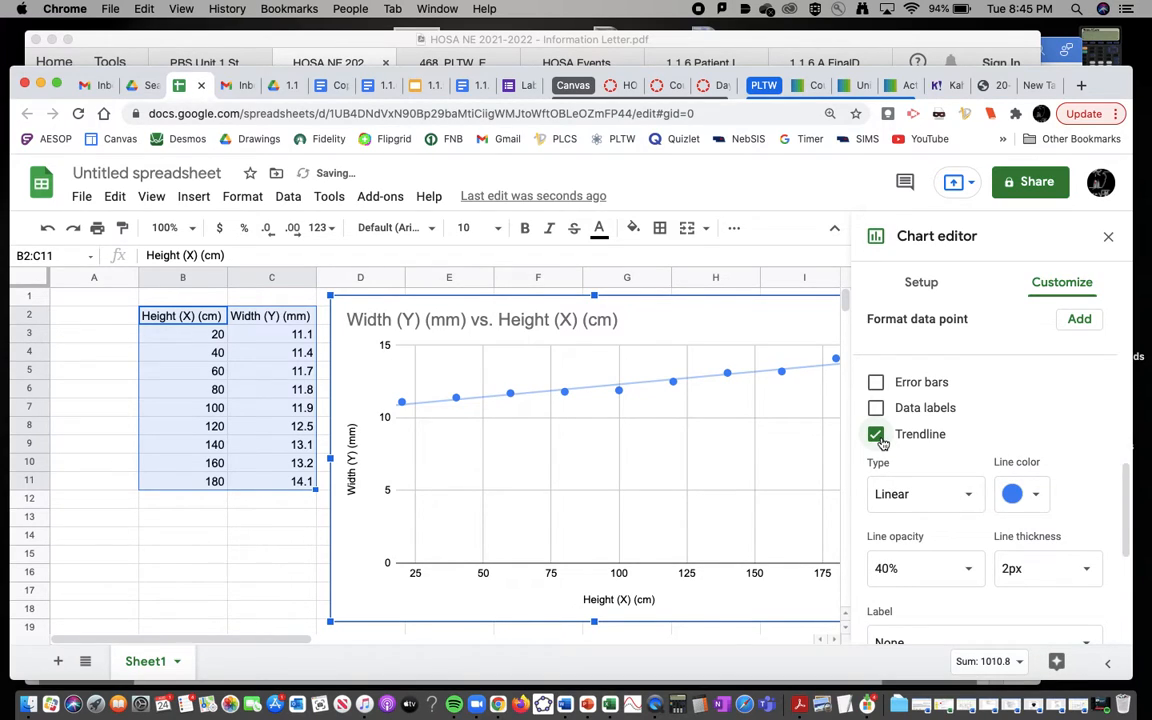
scroll("down", 3)
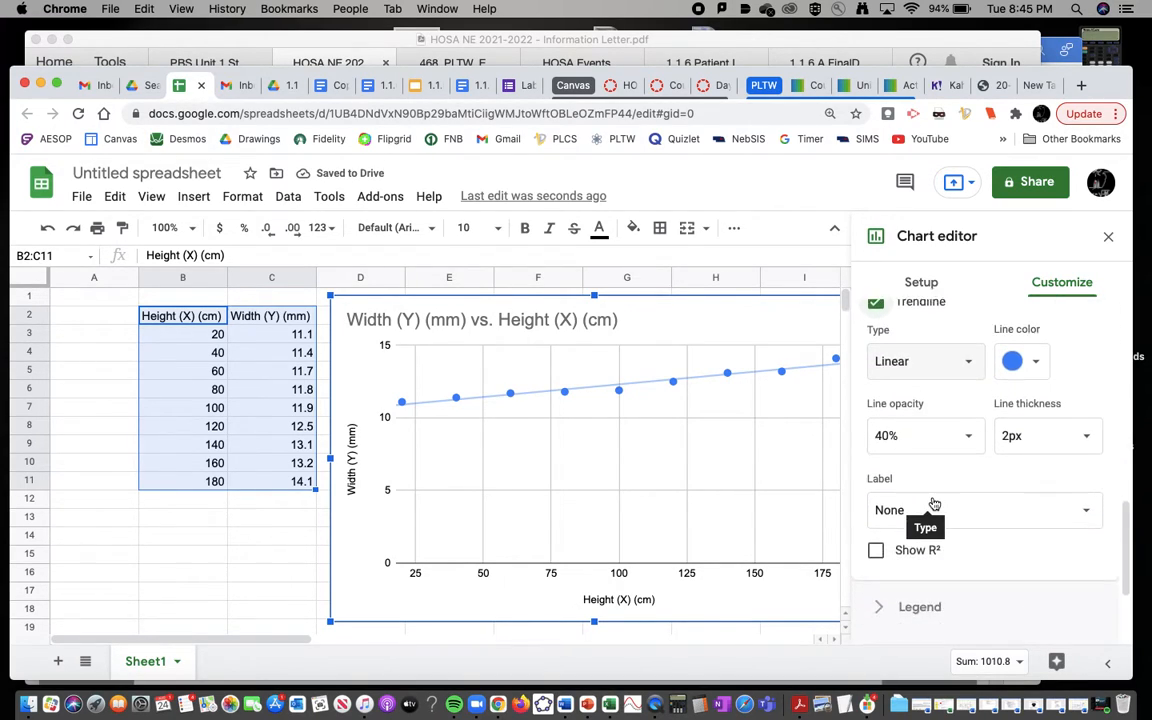
scroll("down", 3)
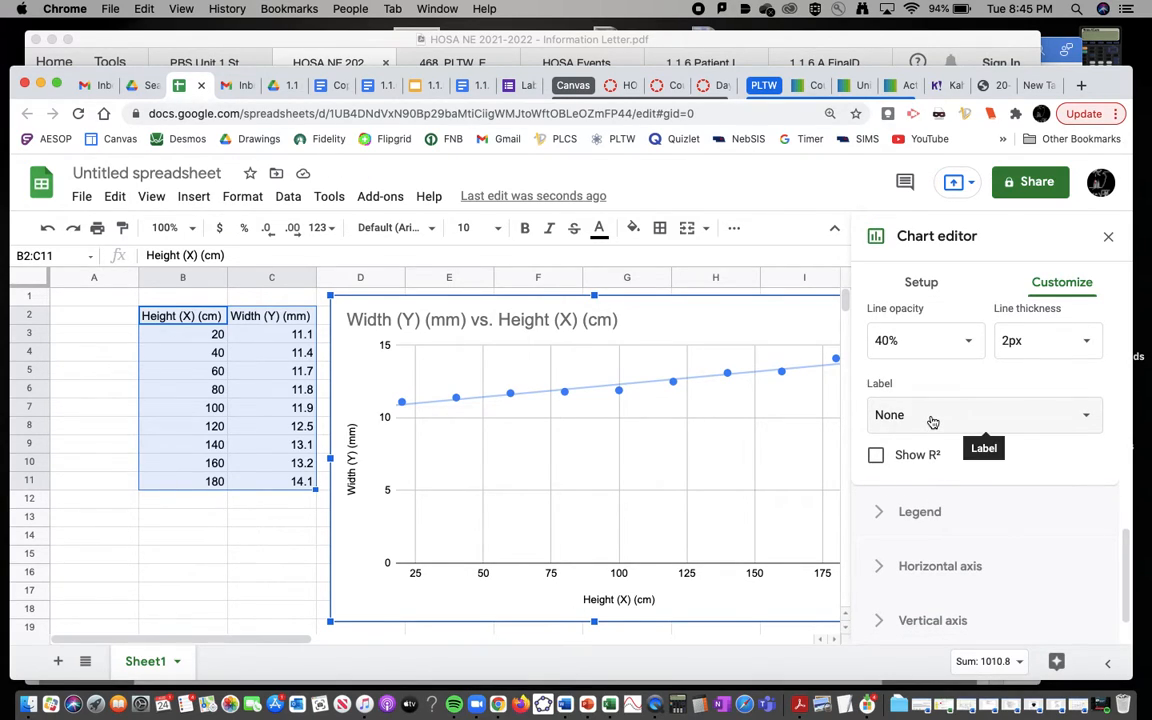
- Label the trendline with its equation, 0.0174*x + 10.6, in the legend
left_click(984, 414)
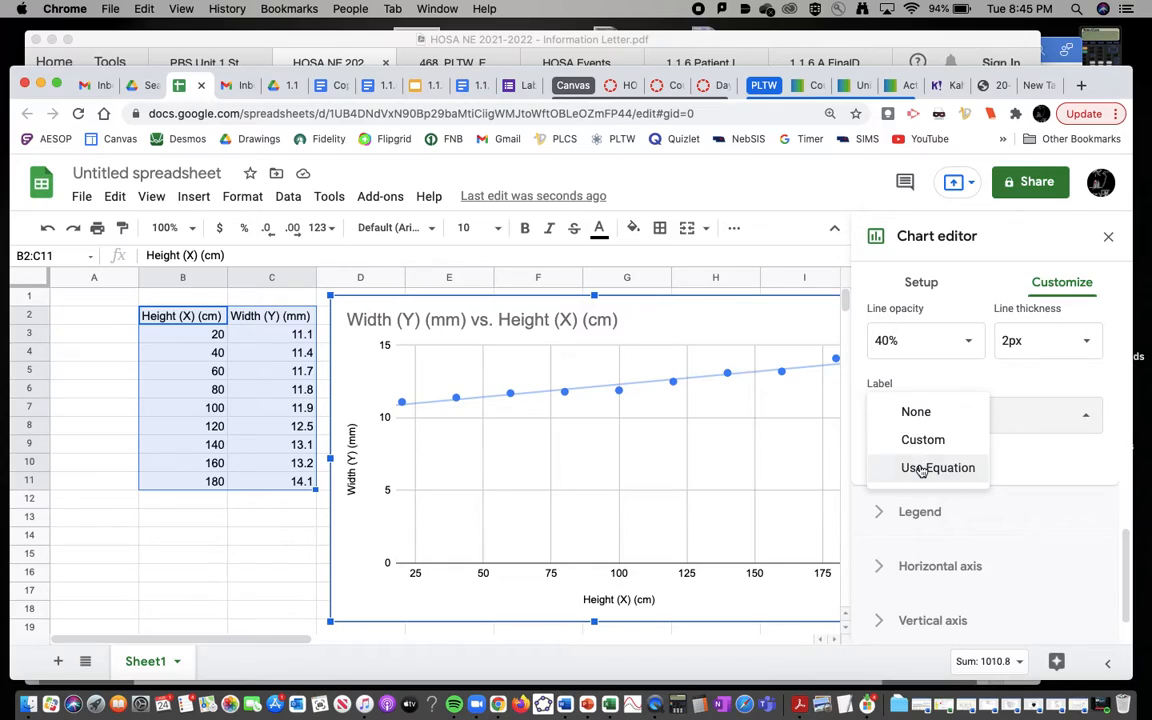
left_click(938, 468)
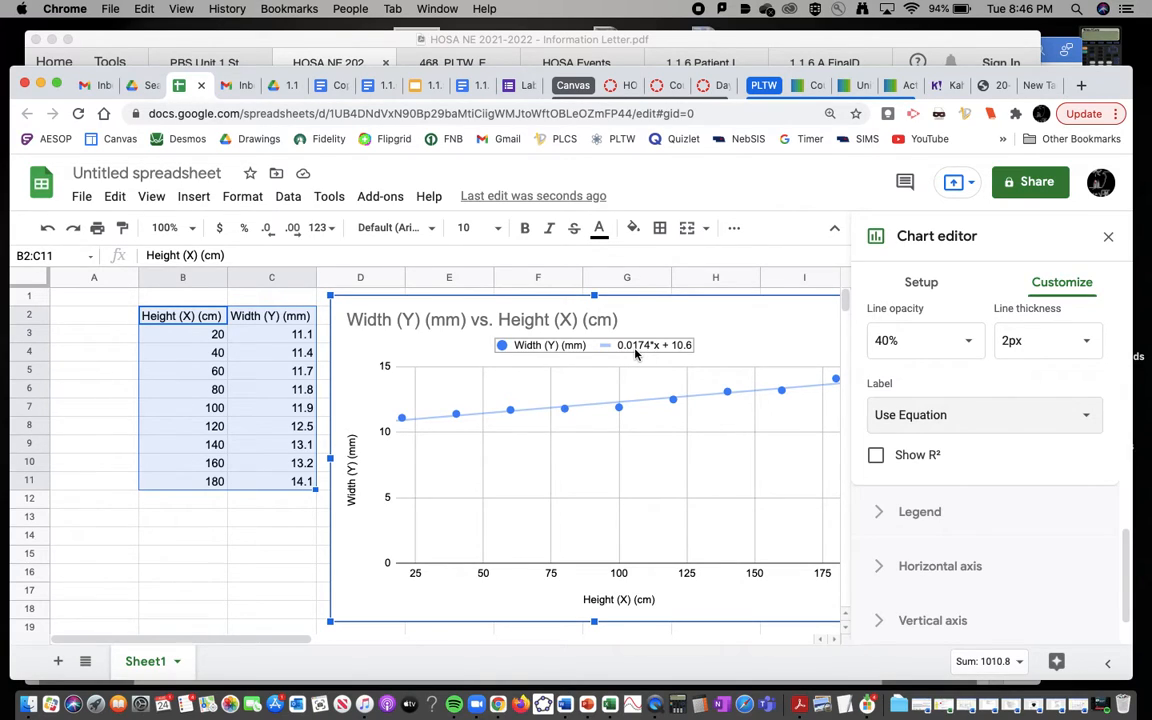
mouse_move(648, 360)
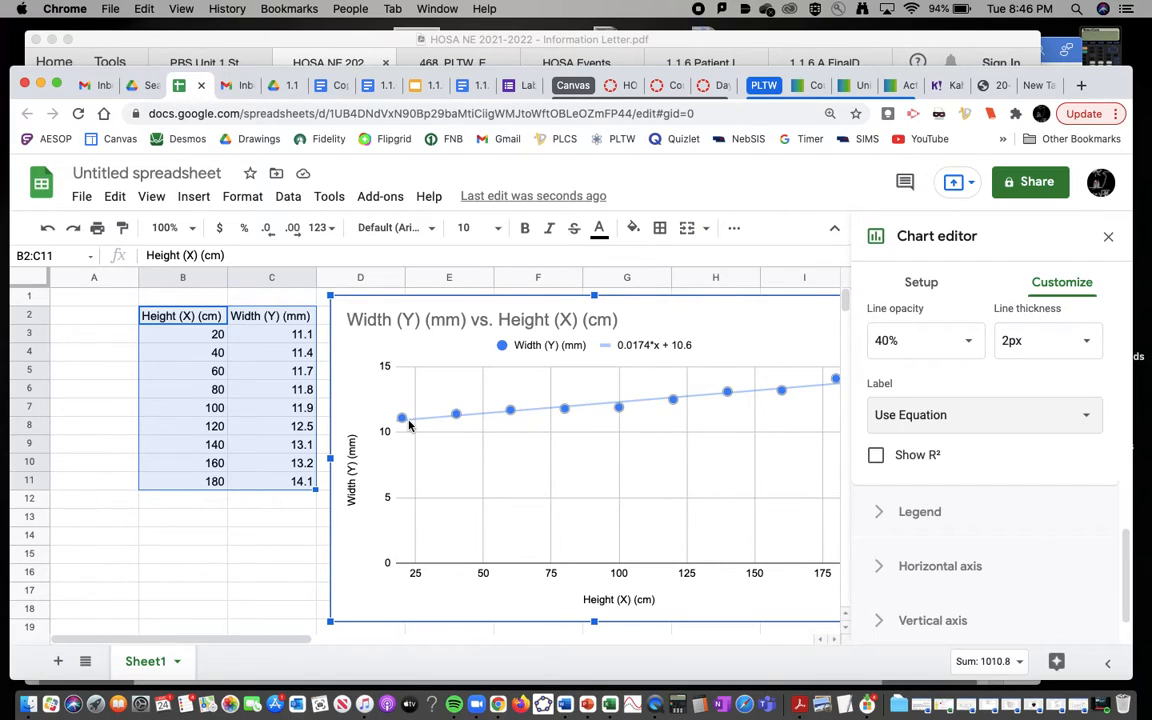
mouse_move(404, 422)
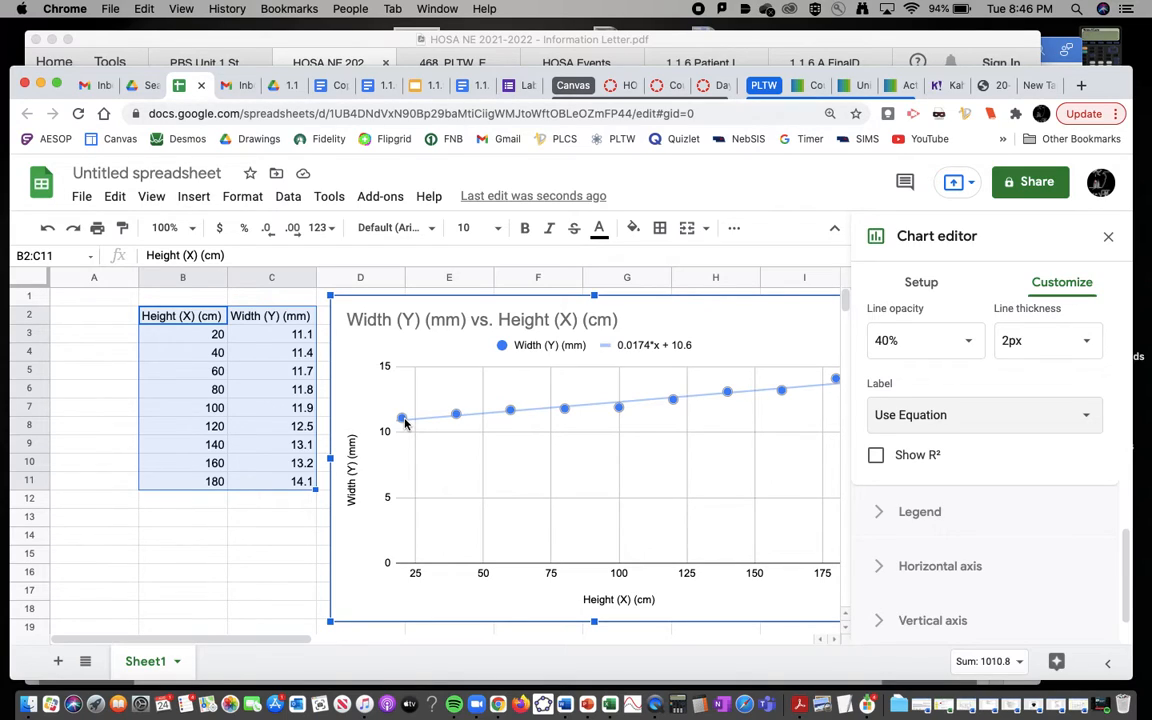
mouse_move(664, 358)
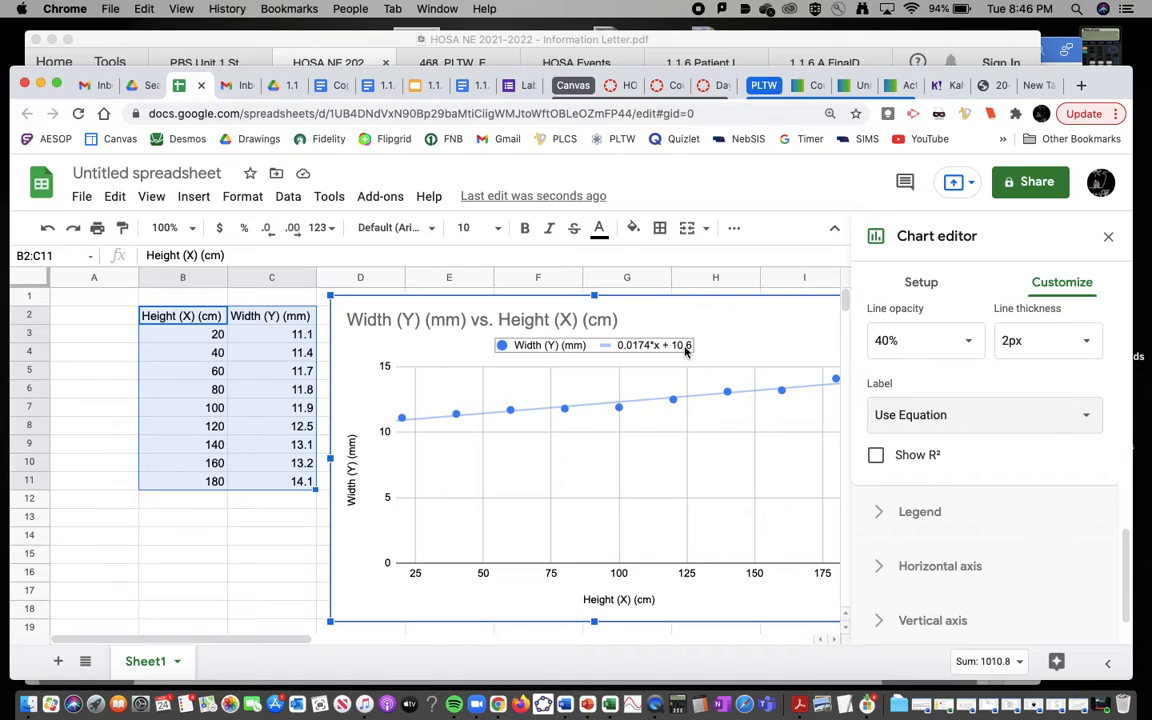
mouse_move(644, 356)
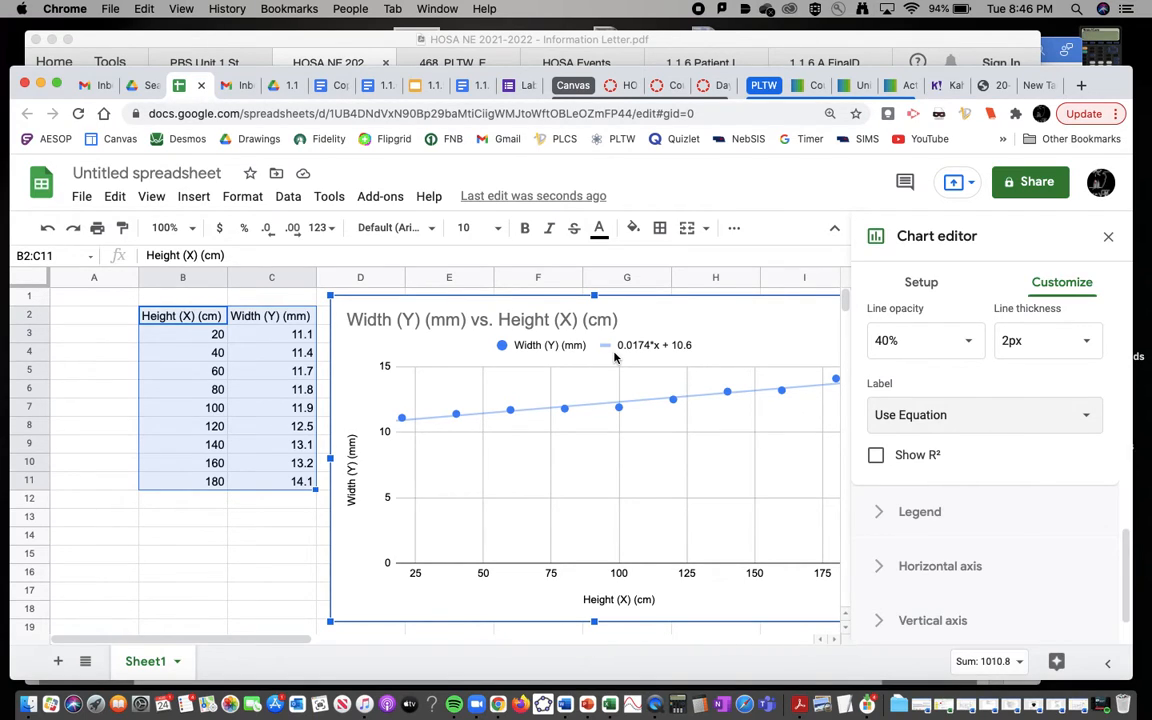
mouse_move(644, 356)
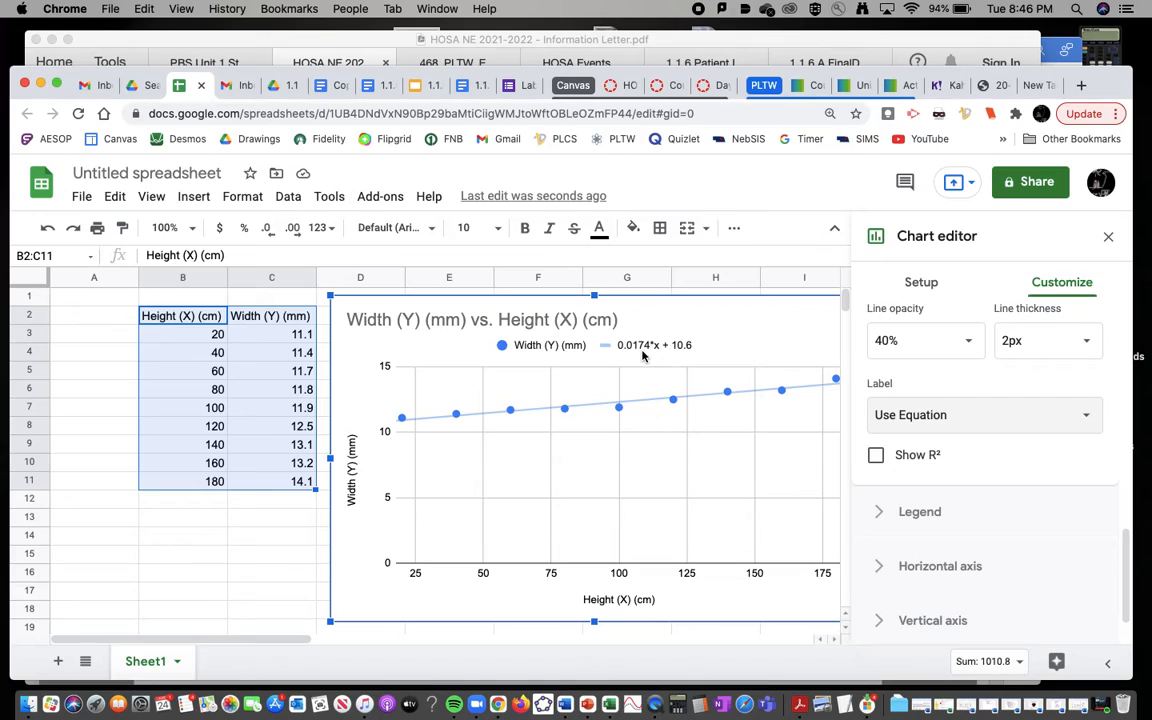
mouse_move(340, 510)
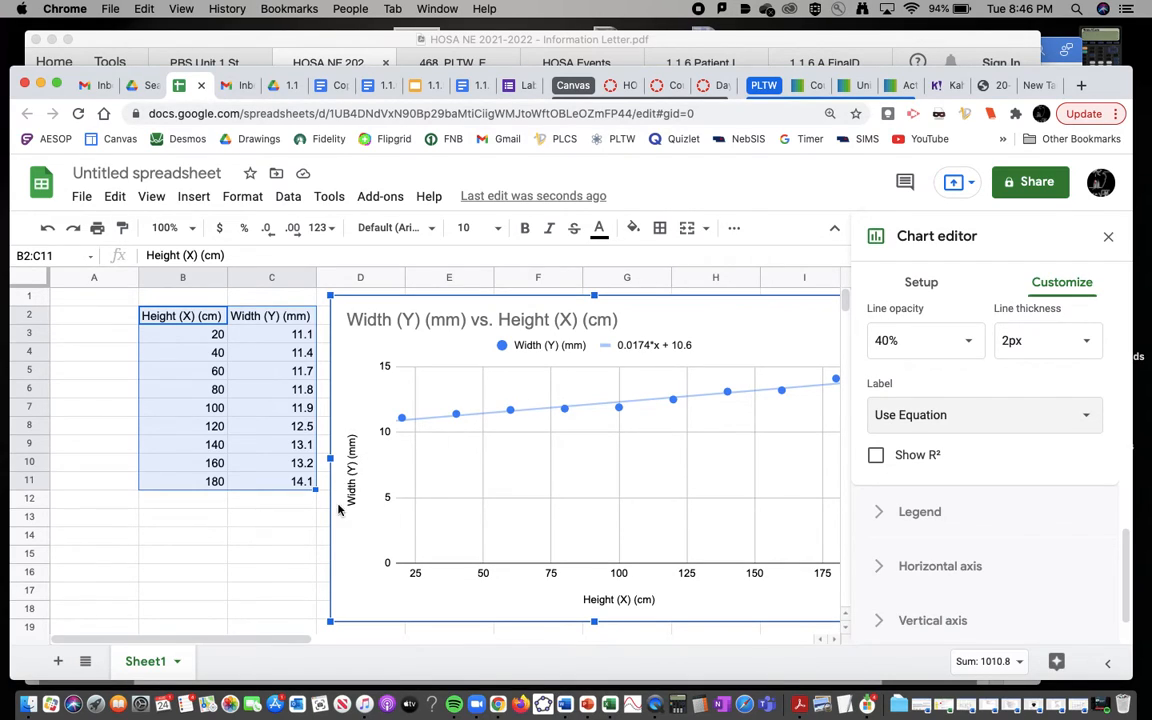
mouse_move(632, 364)
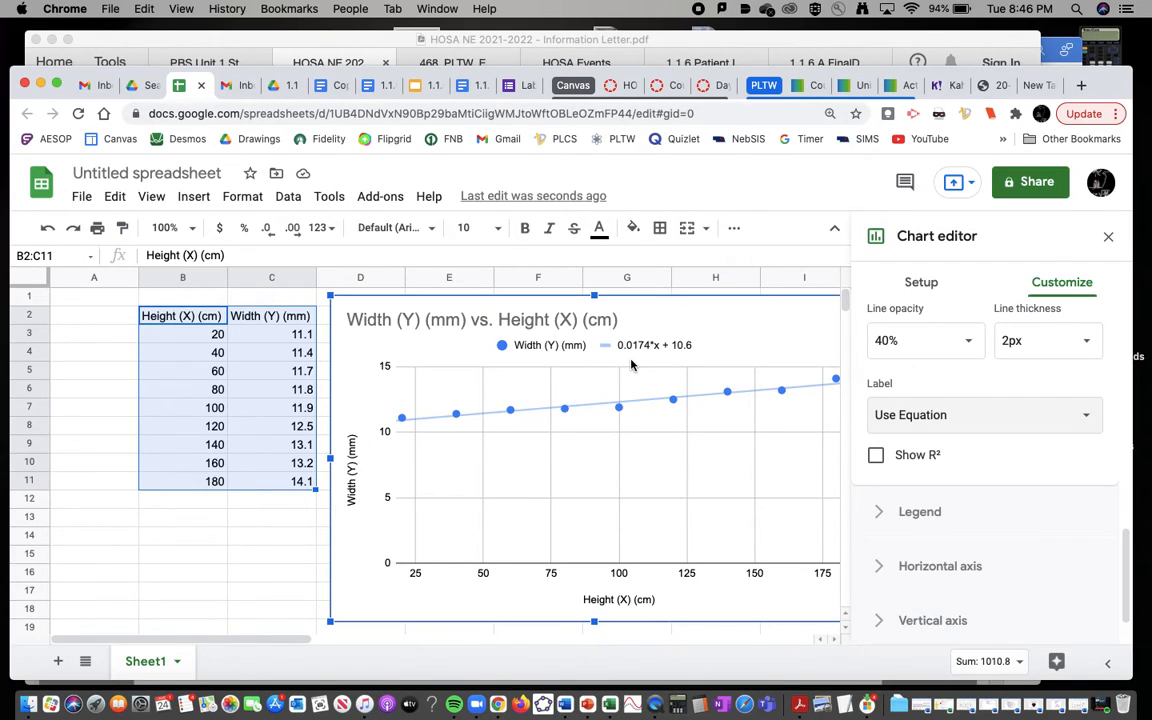
mouse_move(648, 358)
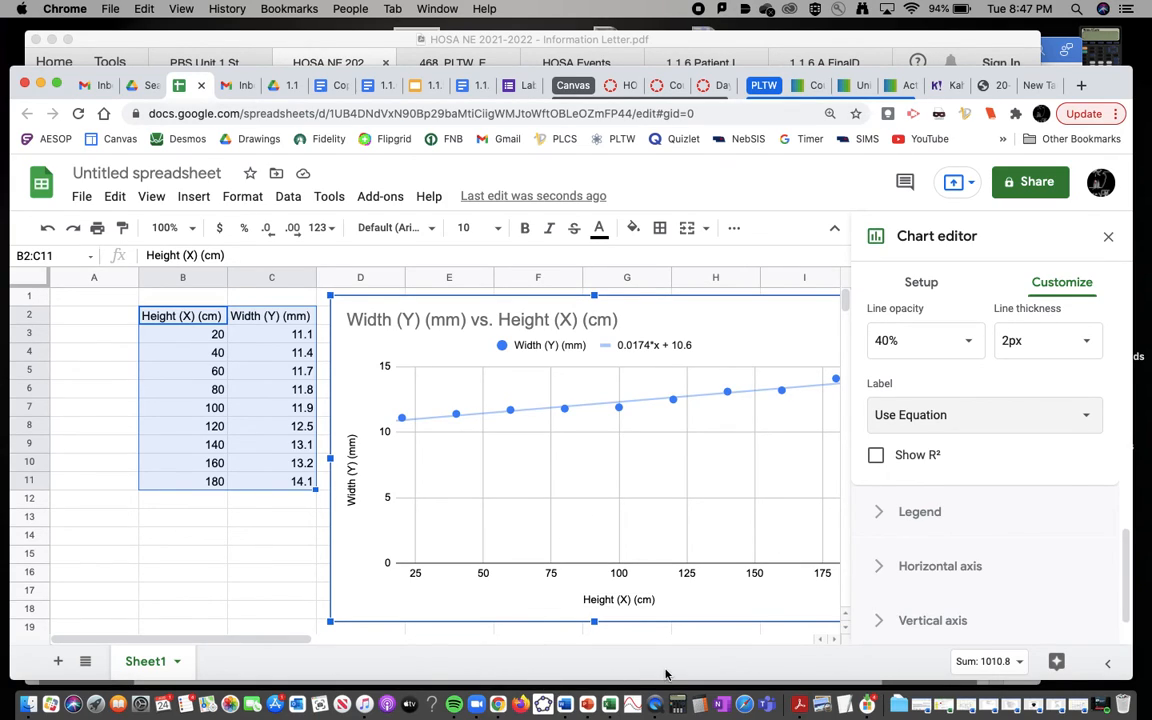
left_click(656, 704)
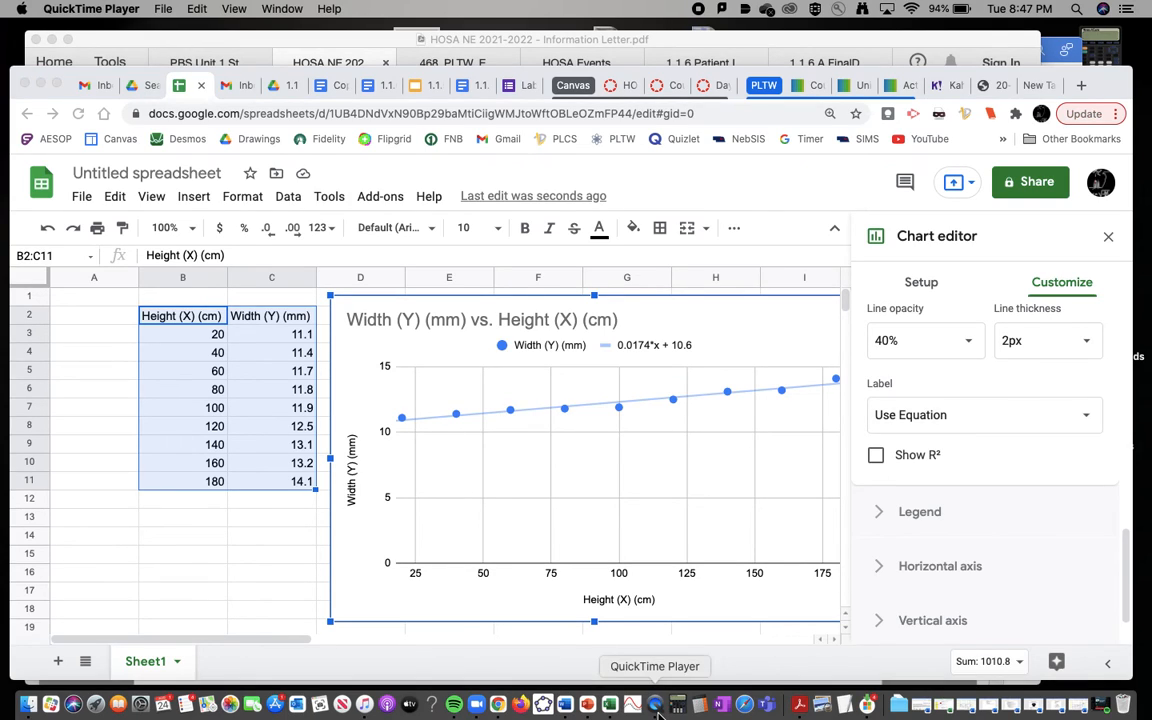